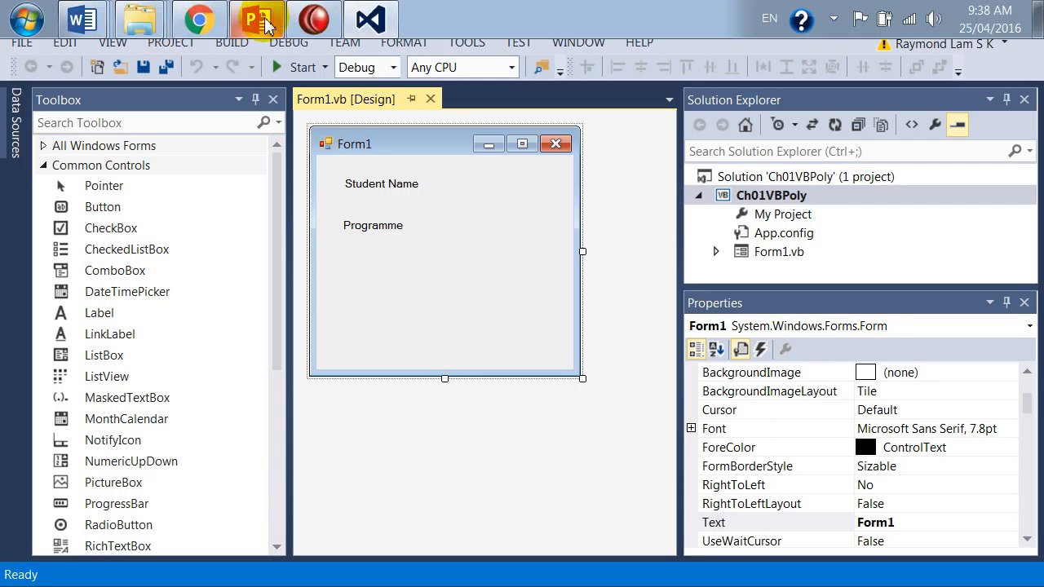
- Switch to the 'Intro to VB' deck and go to slide 5, 'How to save the project?'
{"action": "left_click", "coordinate": [258, 18]}
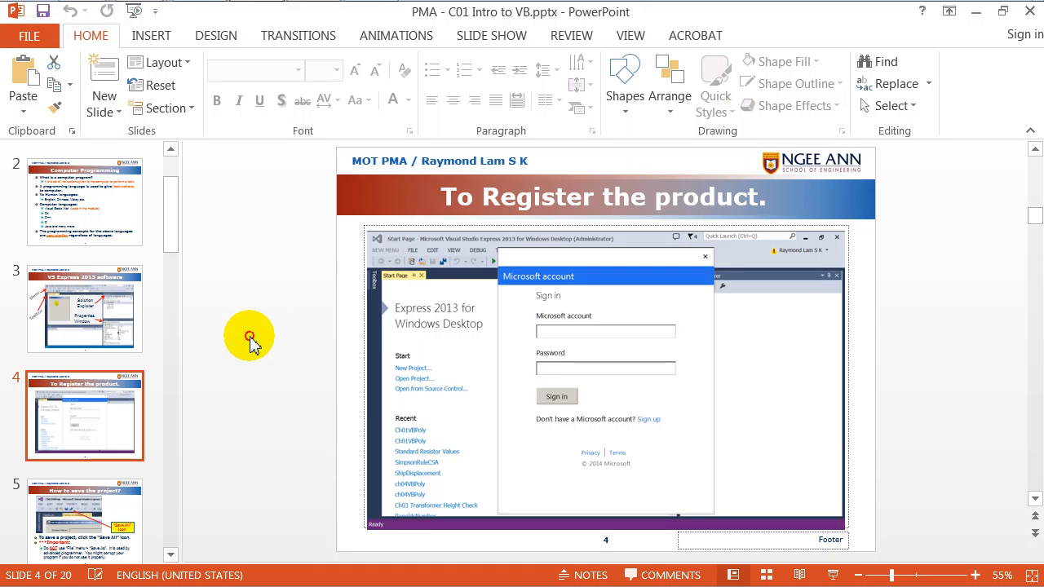
{"action": "left_click", "coordinate": [85, 310]}
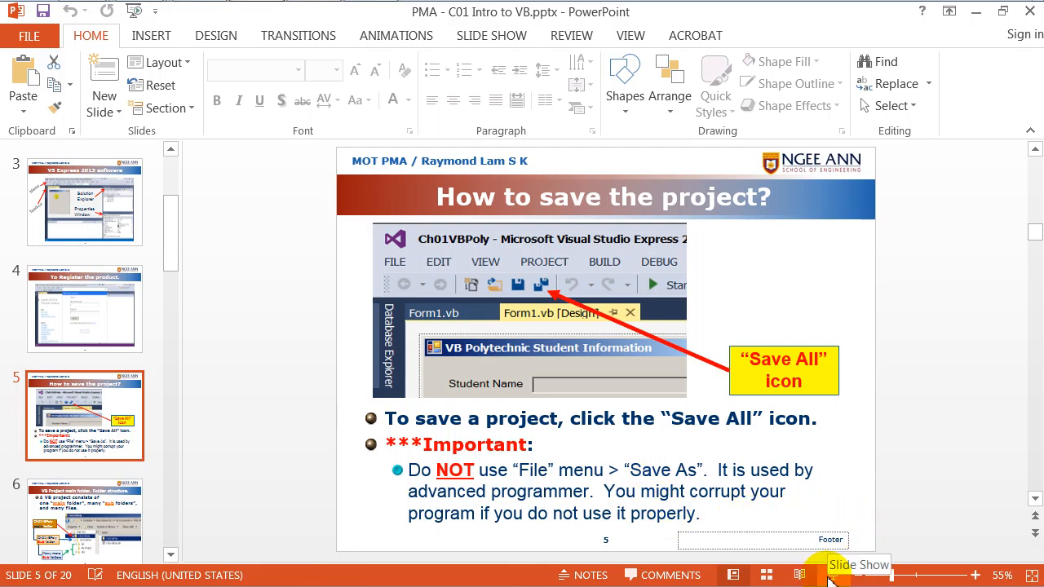
- Start the slide show from slide 5, 'How to save the project?', full screen
{"action": "left_click", "coordinate": [834, 574]}
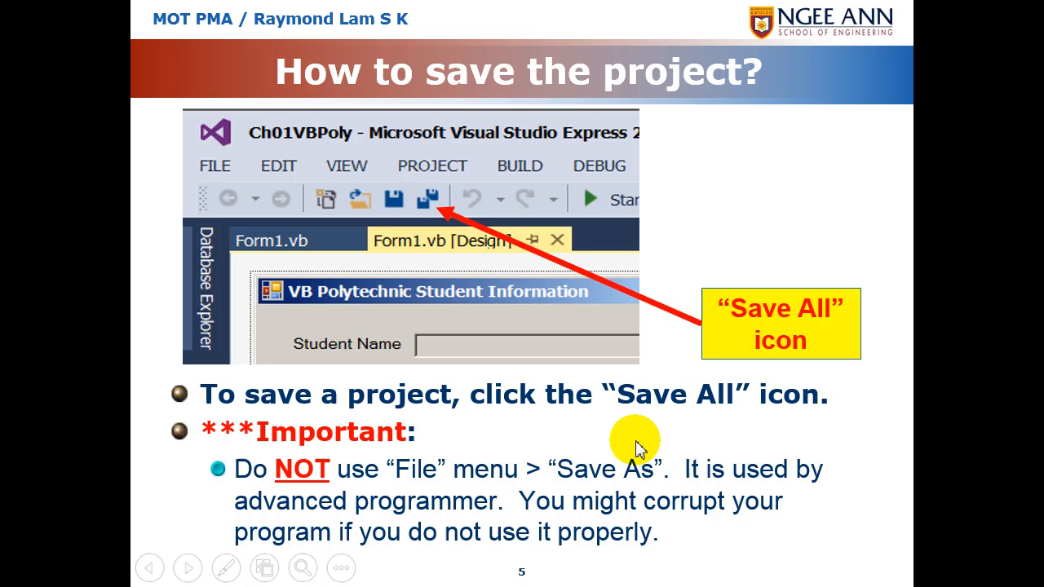
{"action": "mouse_move", "coordinate": [633, 447]}
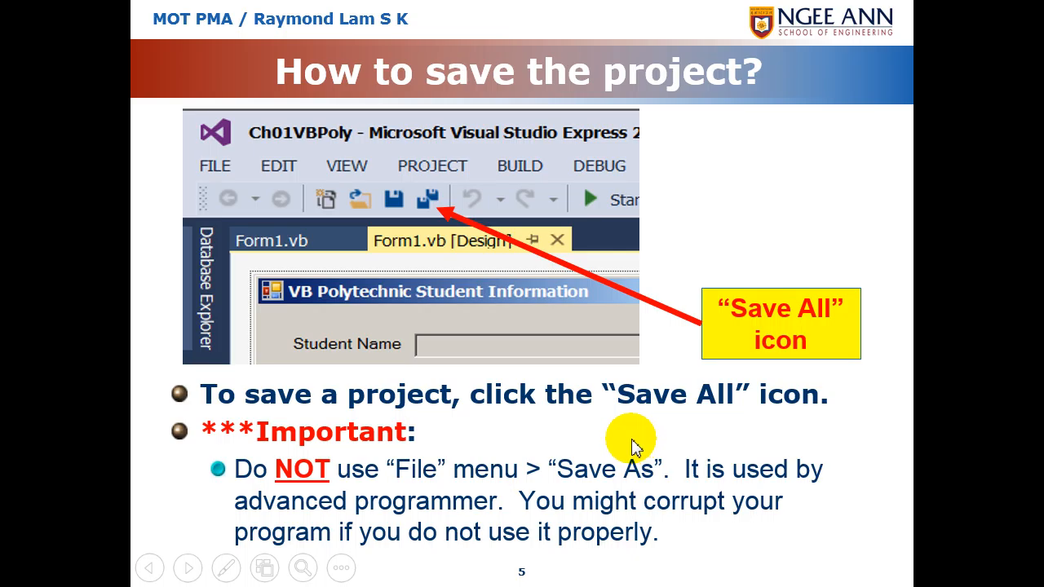
{"action": "mouse_move", "coordinate": [645, 449]}
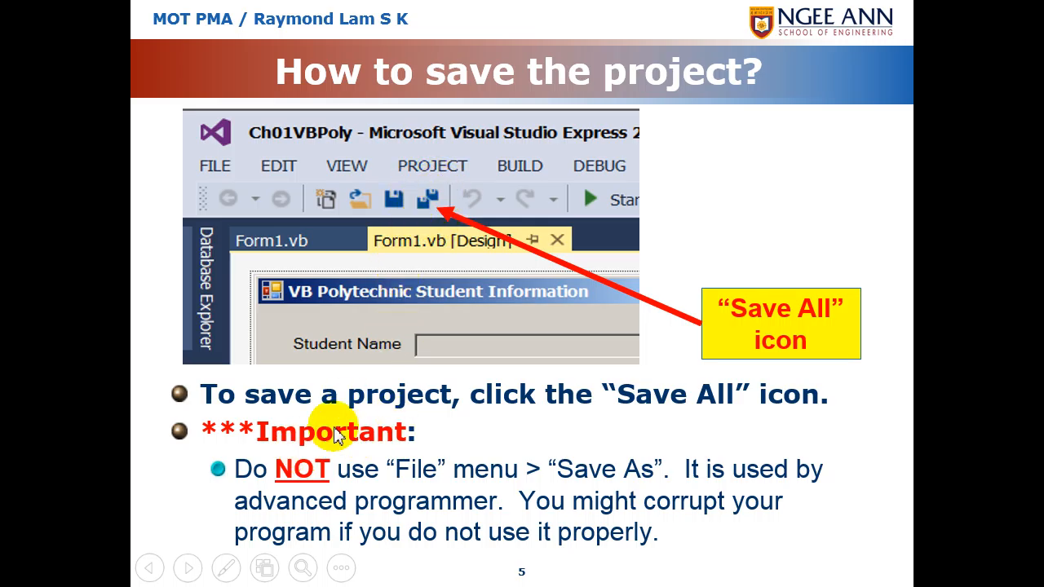
{"action": "mouse_move", "coordinate": [383, 493]}
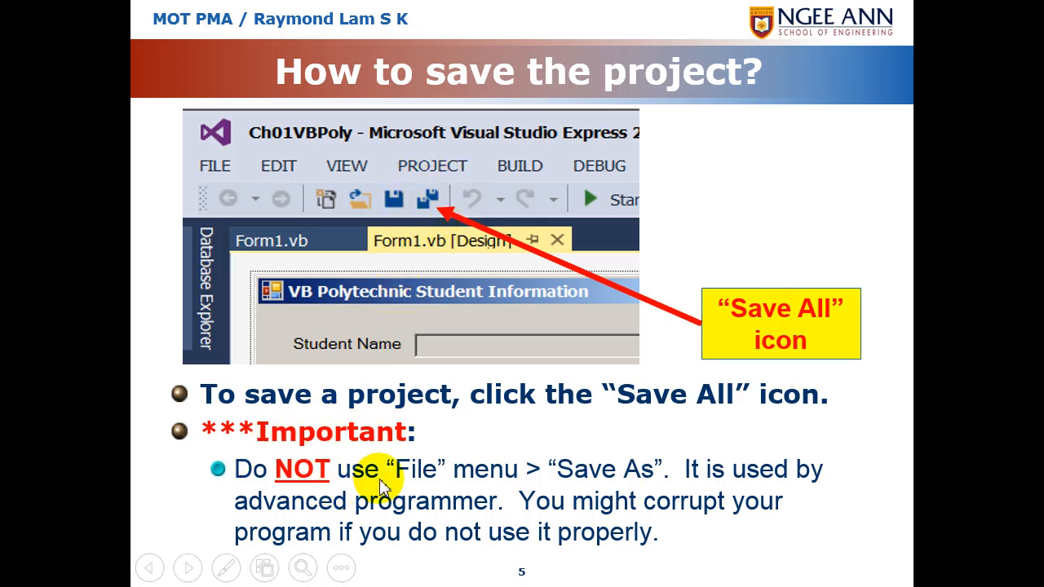
{"action": "mouse_move", "coordinate": [585, 483]}
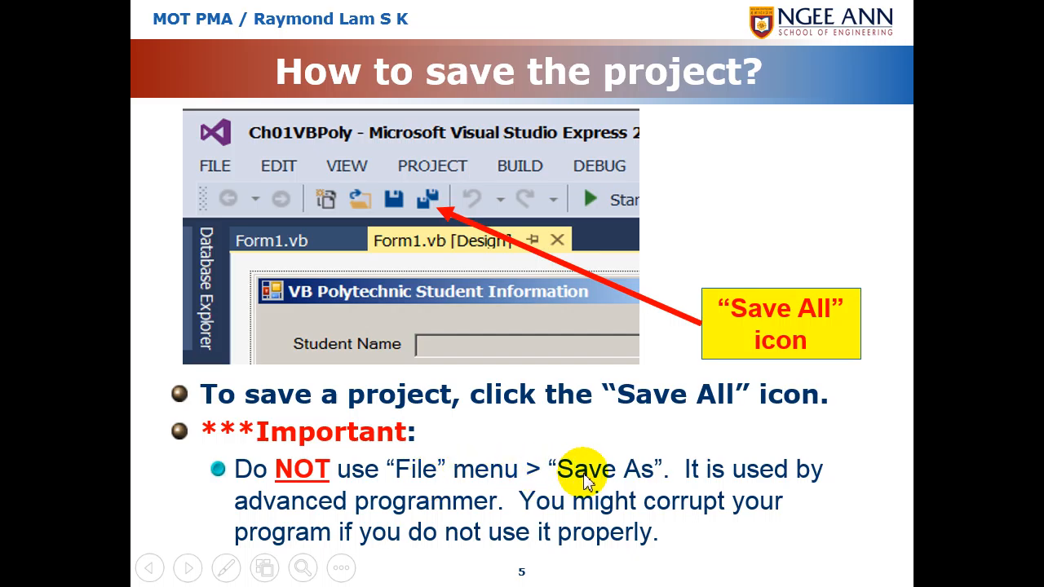
{"action": "mouse_move", "coordinate": [383, 522]}
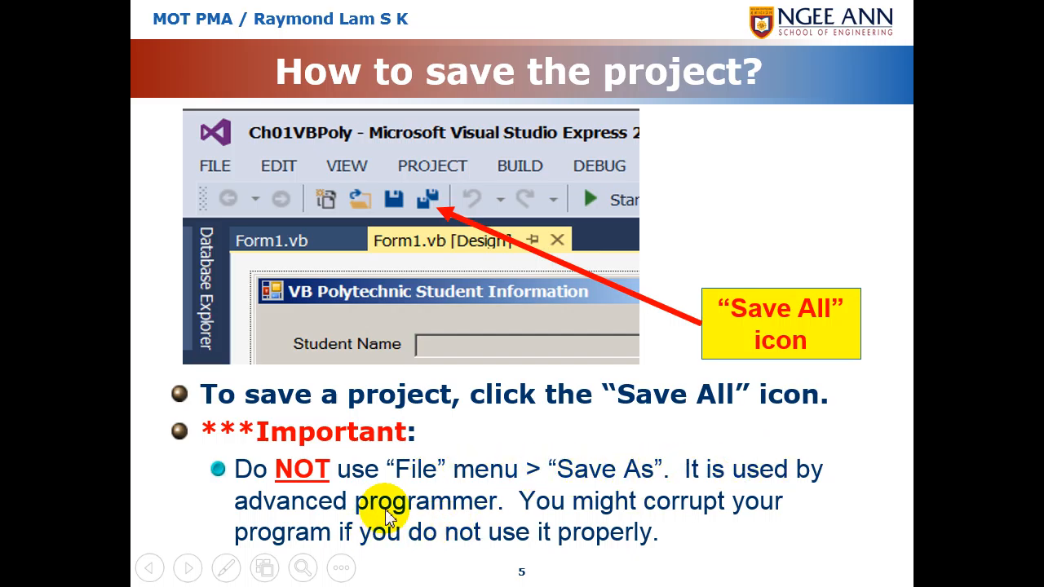
{"action": "mouse_move", "coordinate": [584, 515]}
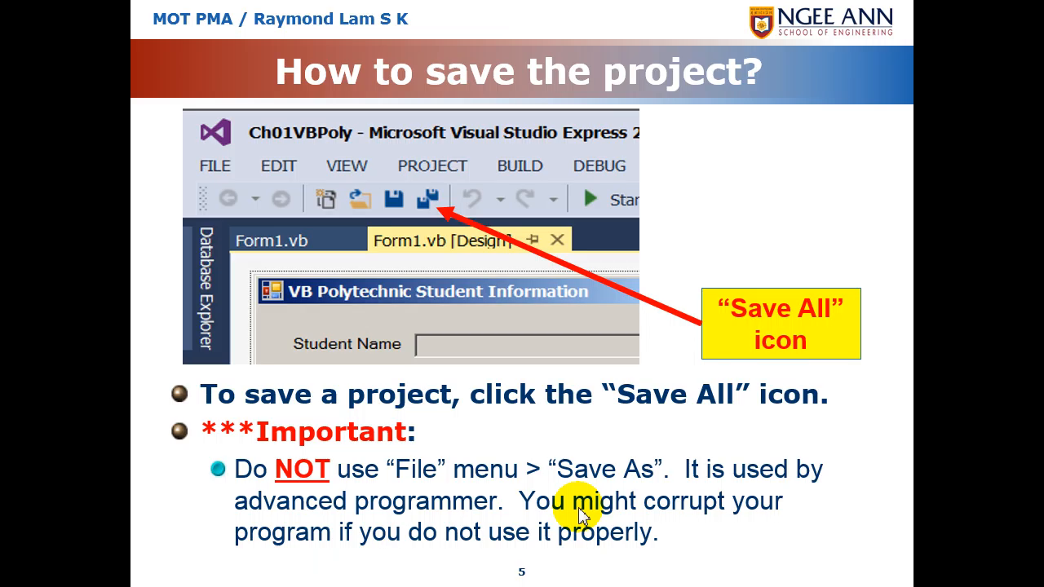
- Switch to Visual Studio and Save All files of the Ch01VBPoly project
{"action": "left_click", "coordinate": [365, 10]}
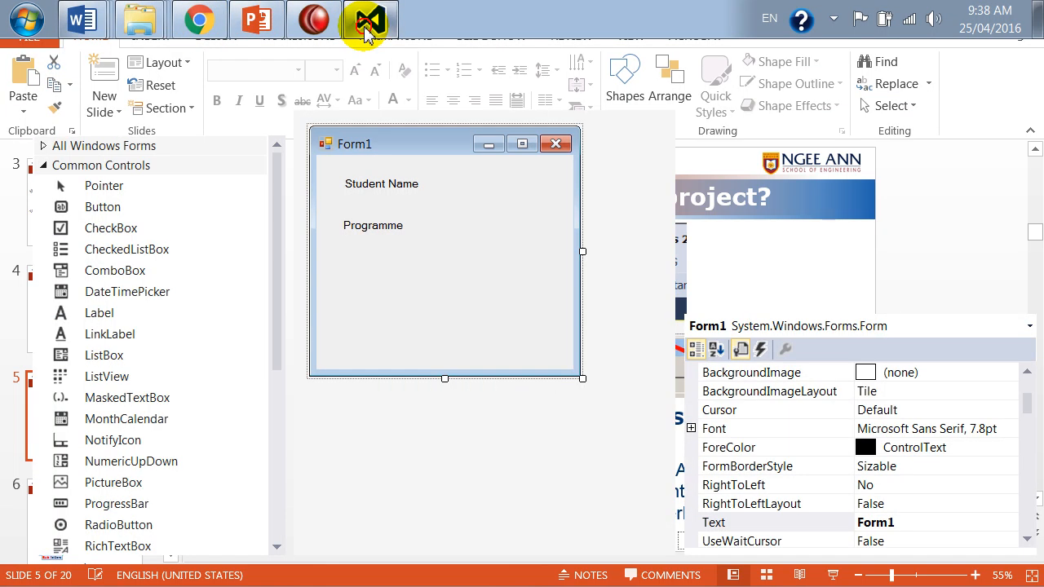
{"action": "left_click", "coordinate": [359, 13]}
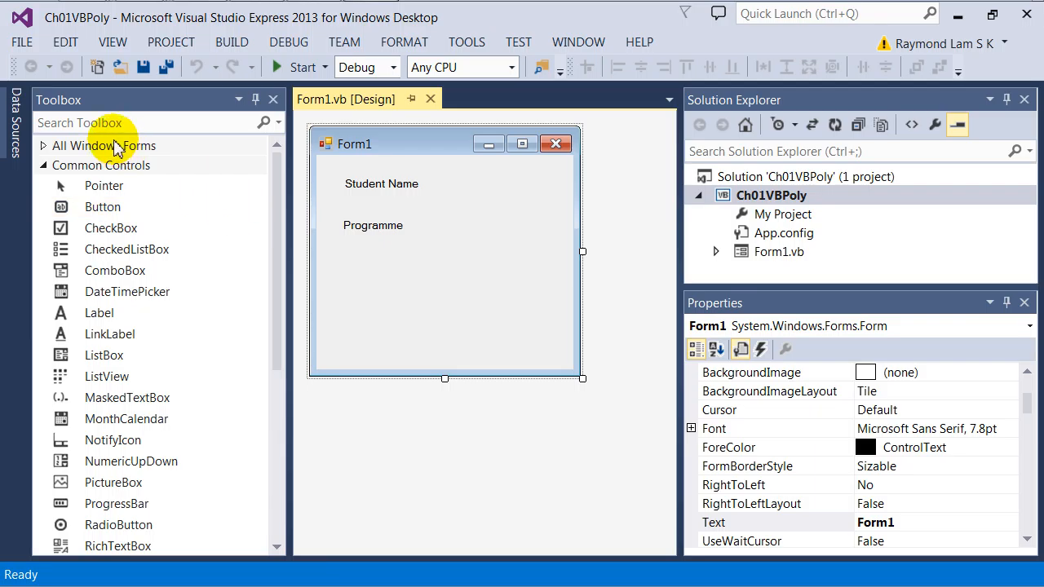
{"action": "left_click", "coordinate": [19, 43]}
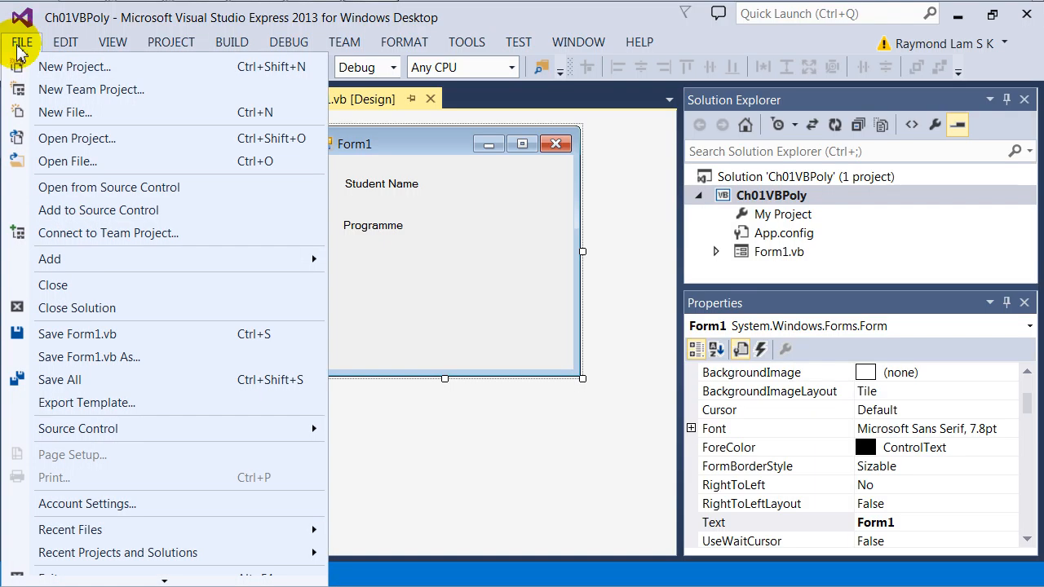
{"action": "mouse_move", "coordinate": [104, 365]}
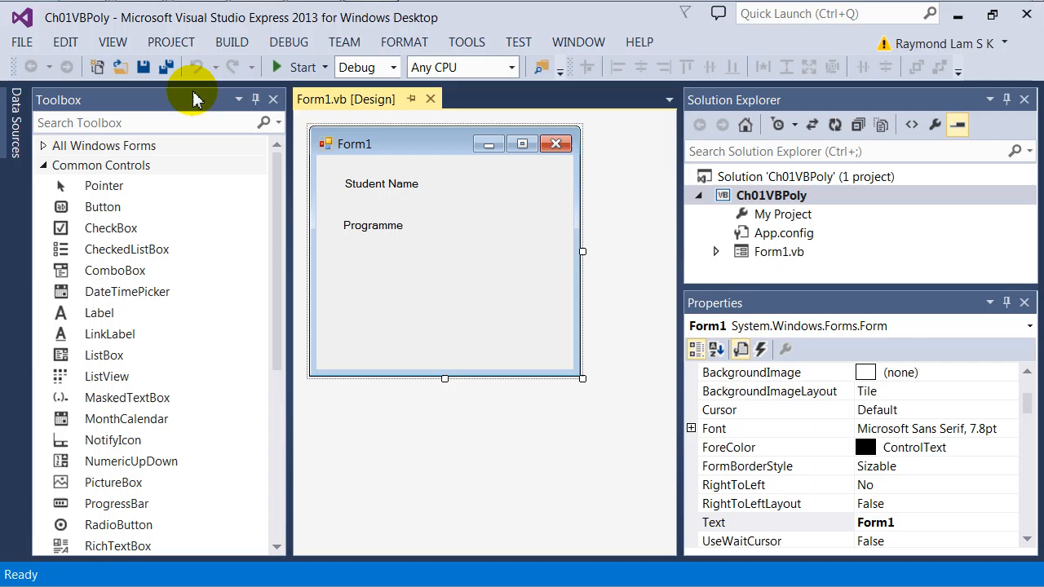
{"action": "mouse_move", "coordinate": [169, 67]}
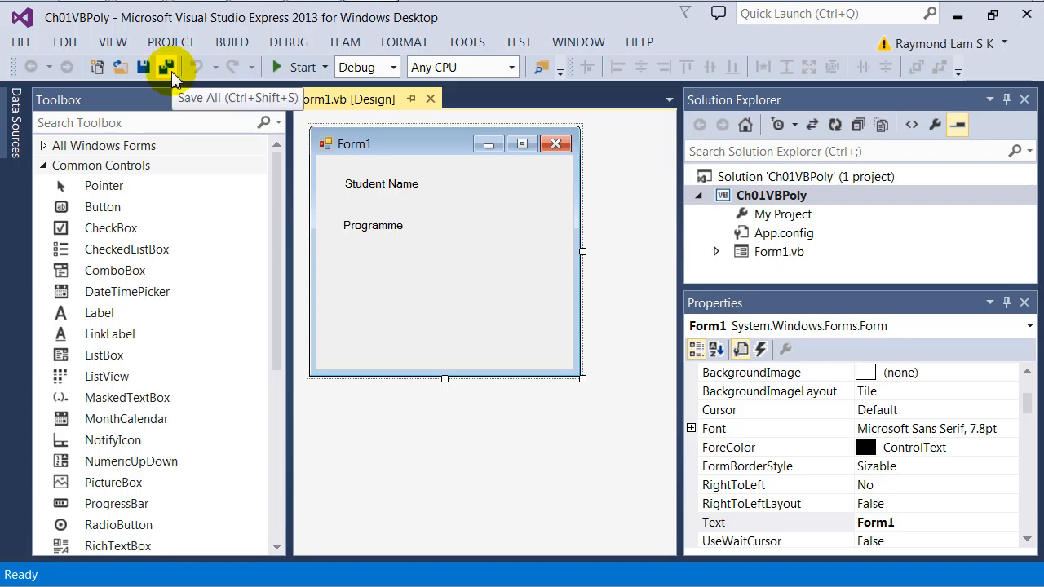
{"action": "left_click", "coordinate": [146, 67]}
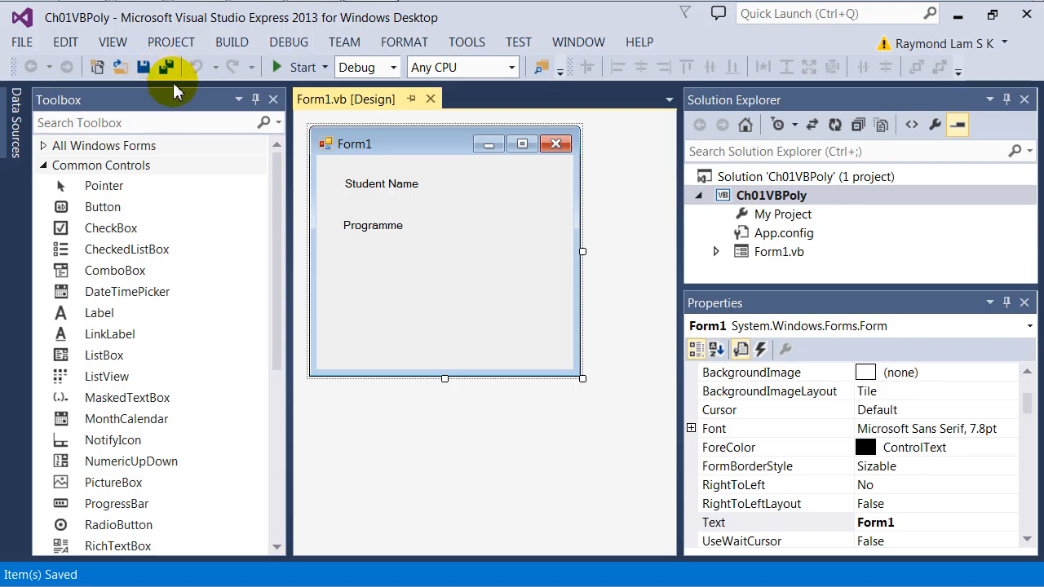
{"action": "mouse_move", "coordinate": [439, 264]}
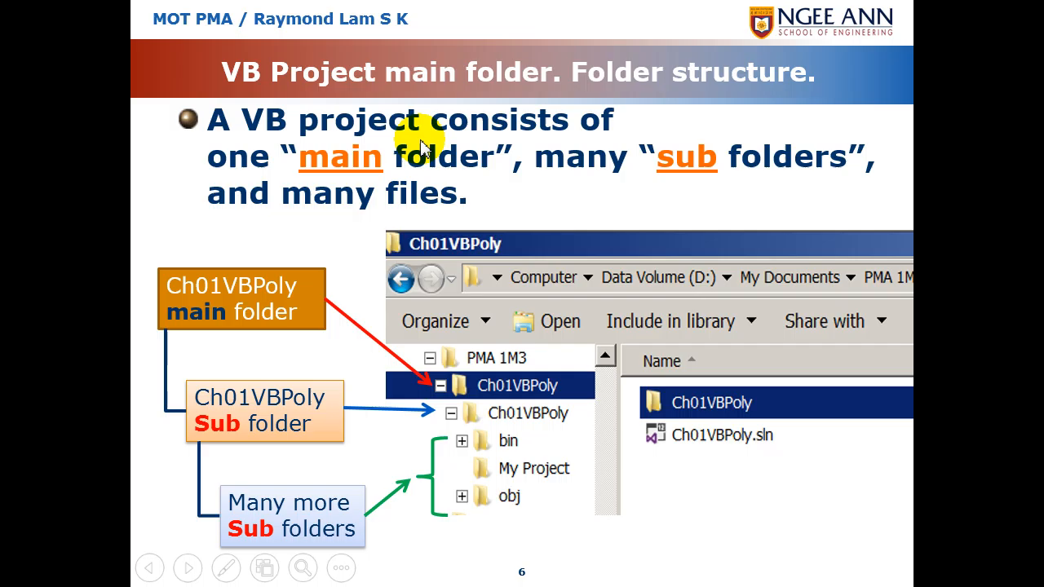
{"action": "mouse_move", "coordinate": [449, 96]}
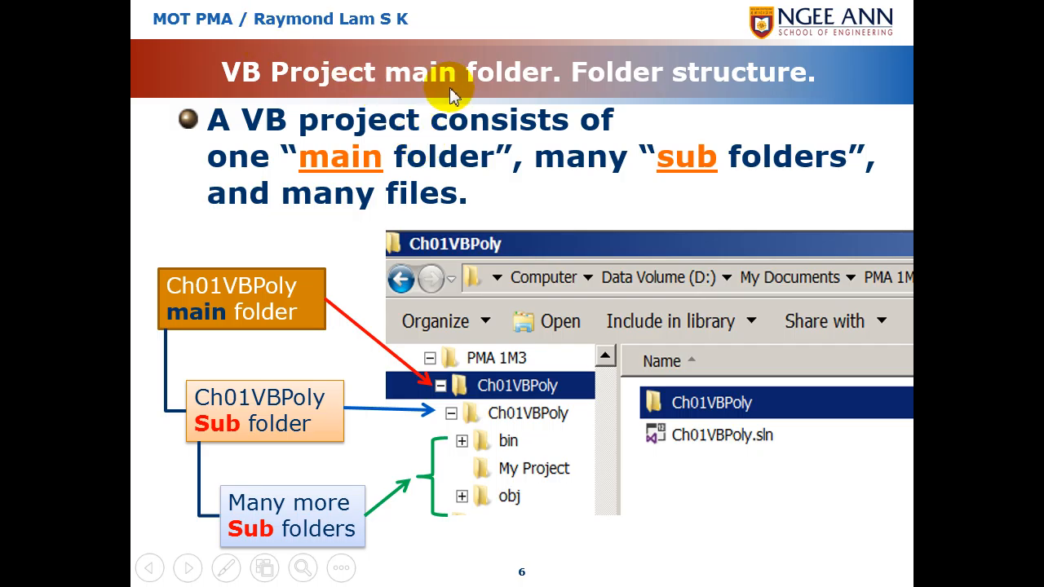
{"action": "mouse_move", "coordinate": [622, 84]}
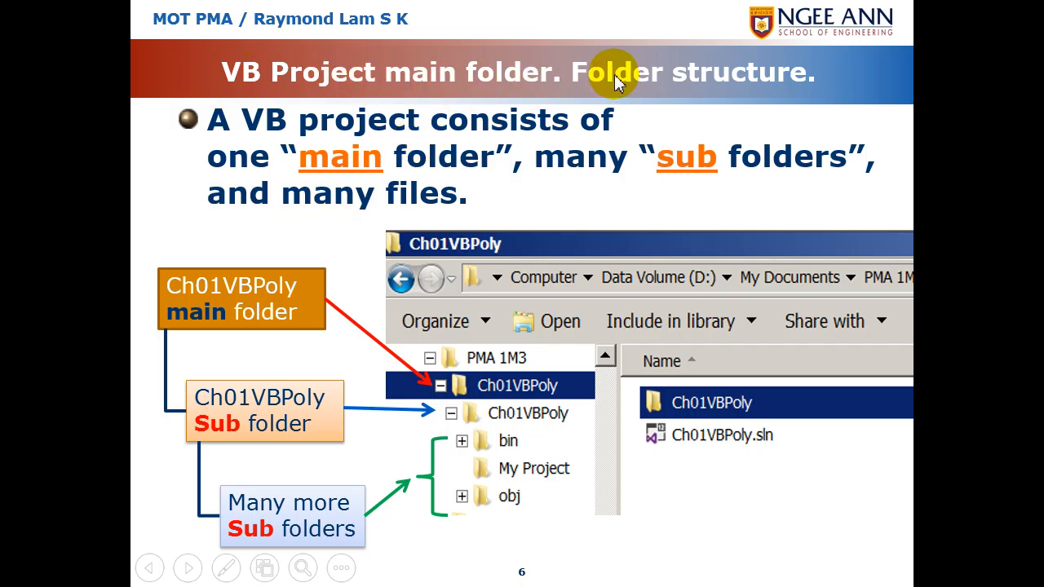
{"action": "mouse_move", "coordinate": [330, 270]}
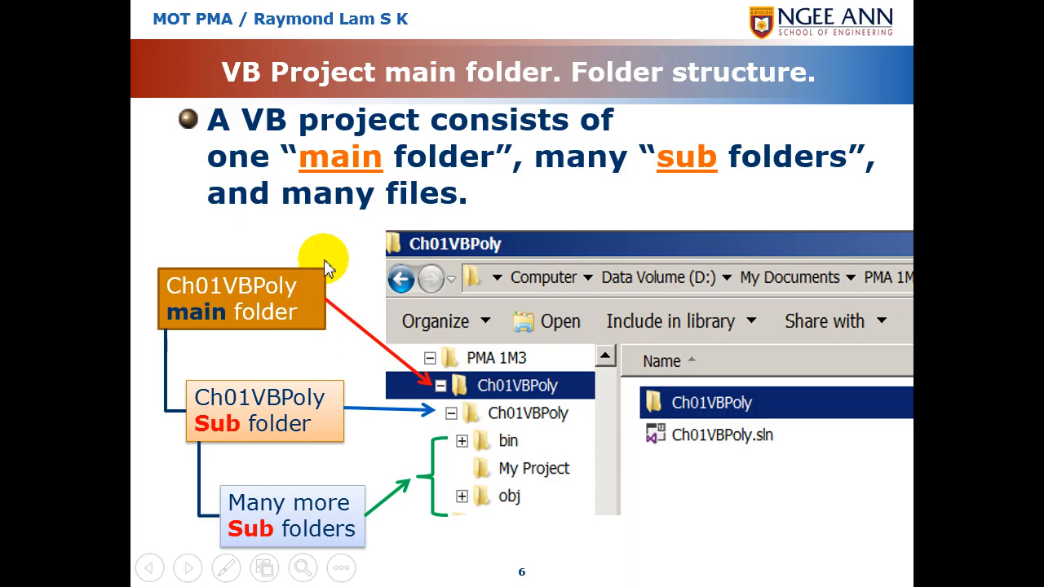
{"action": "mouse_move", "coordinate": [280, 146]}
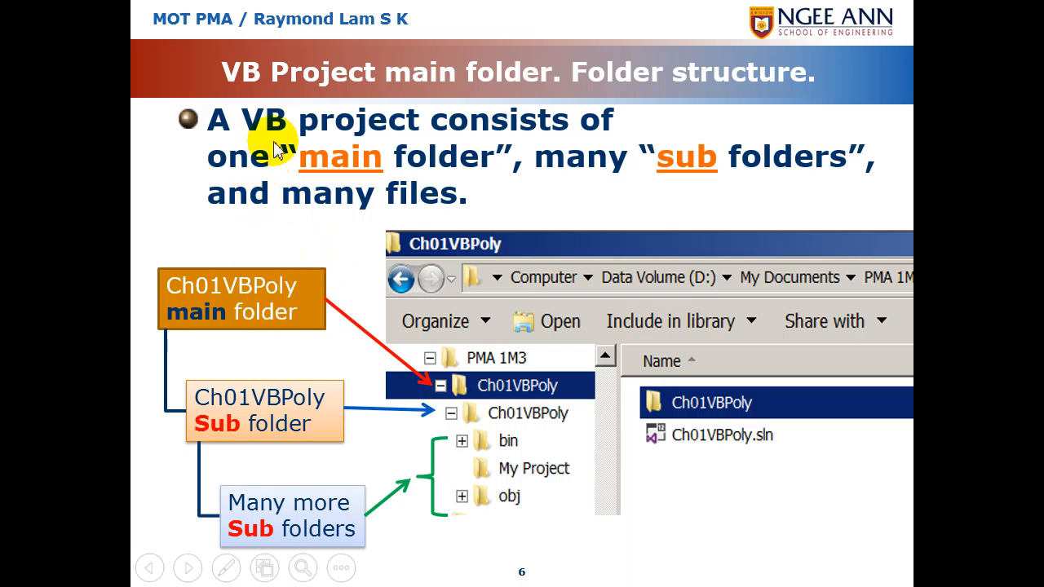
{"action": "mouse_move", "coordinate": [270, 130]}
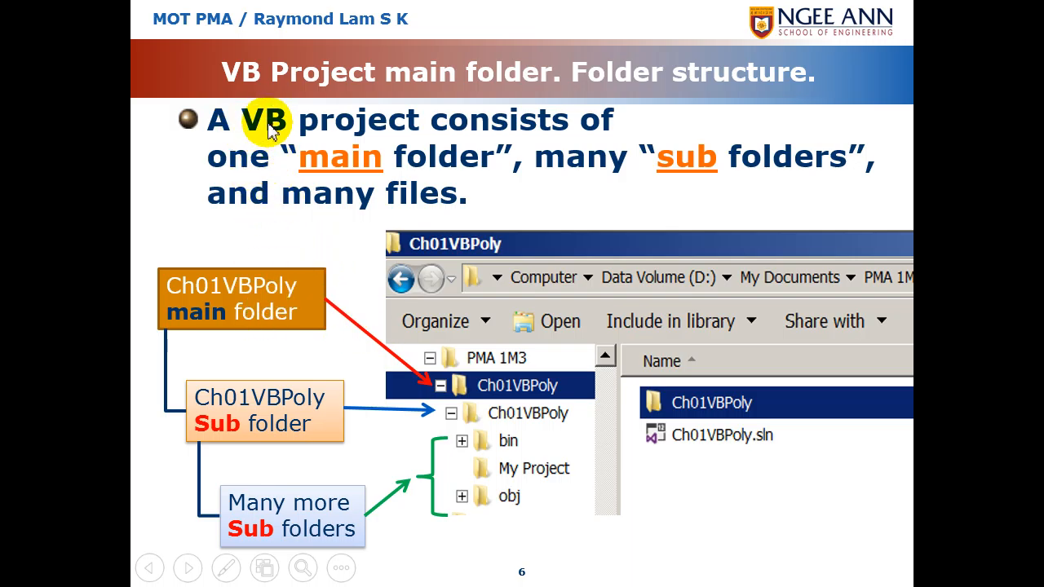
{"action": "mouse_move", "coordinate": [482, 127]}
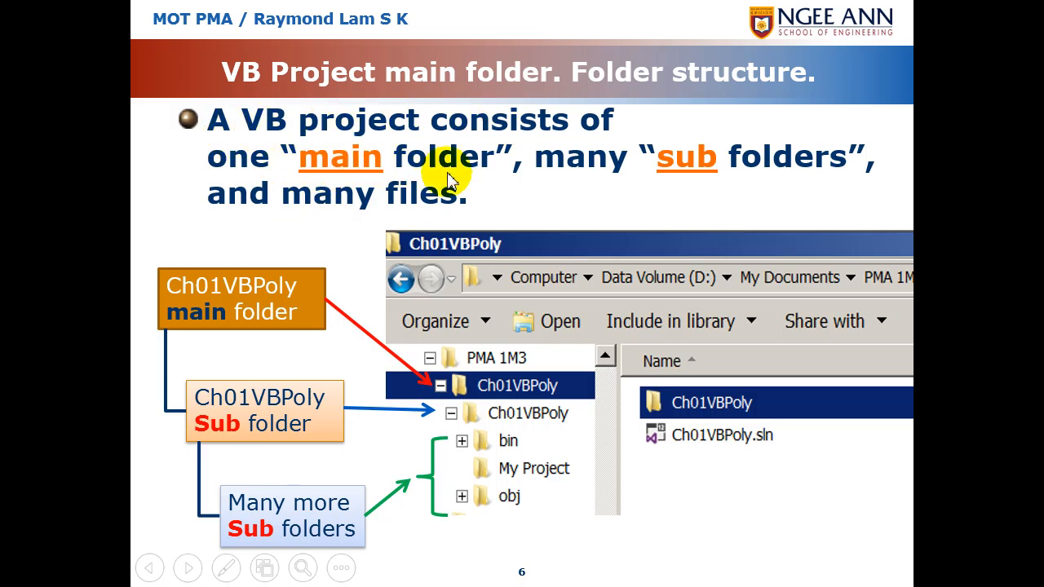
{"action": "mouse_move", "coordinate": [509, 389]}
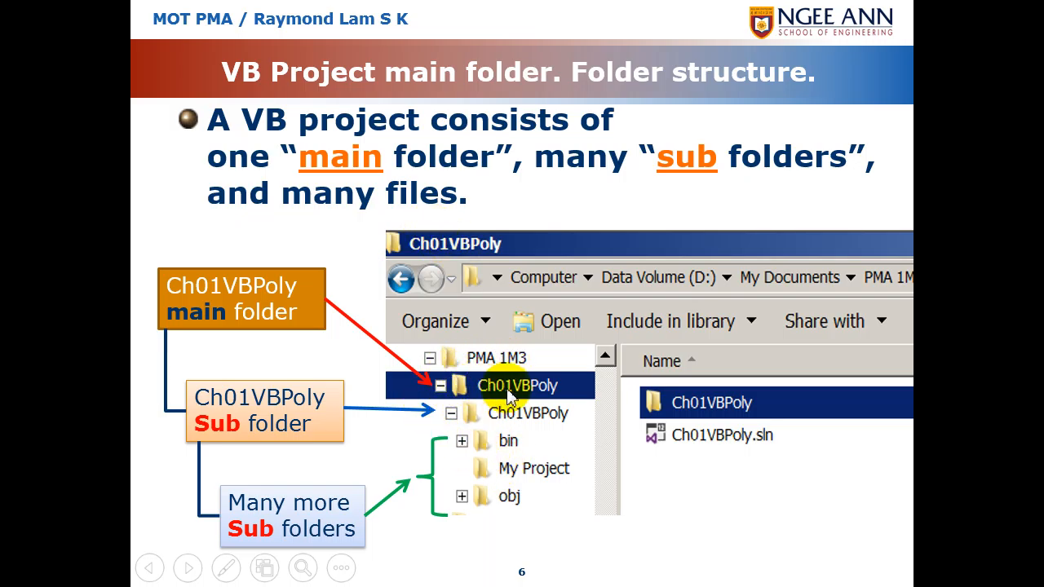
{"action": "mouse_move", "coordinate": [551, 389]}
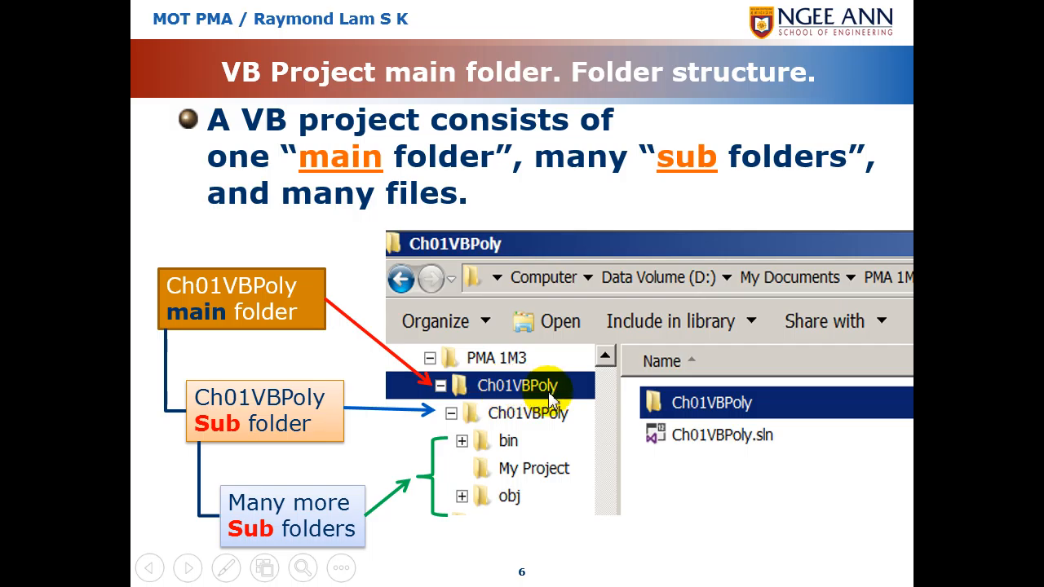
{"action": "mouse_move", "coordinate": [481, 367]}
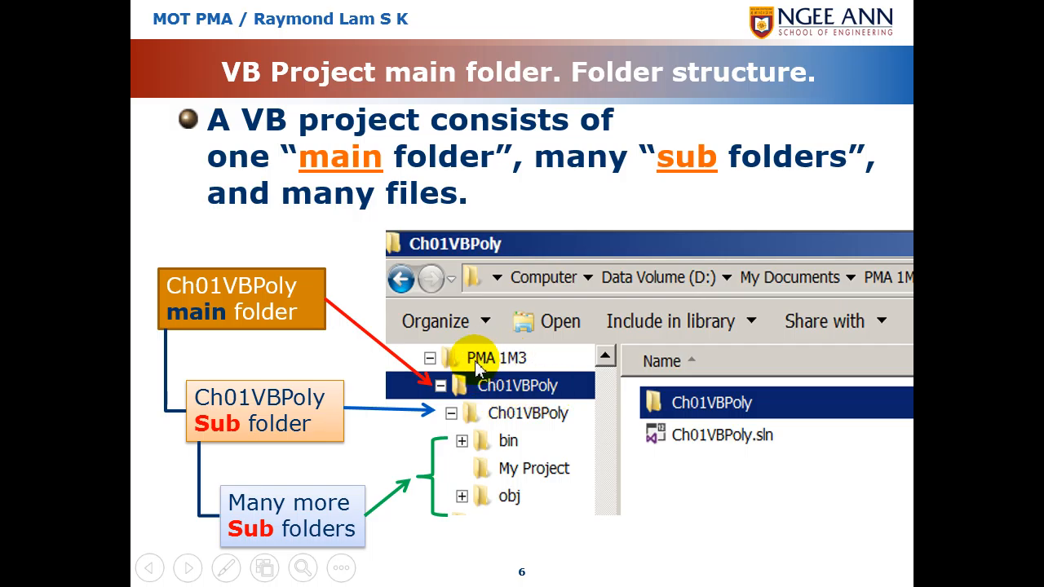
{"action": "mouse_move", "coordinate": [506, 386]}
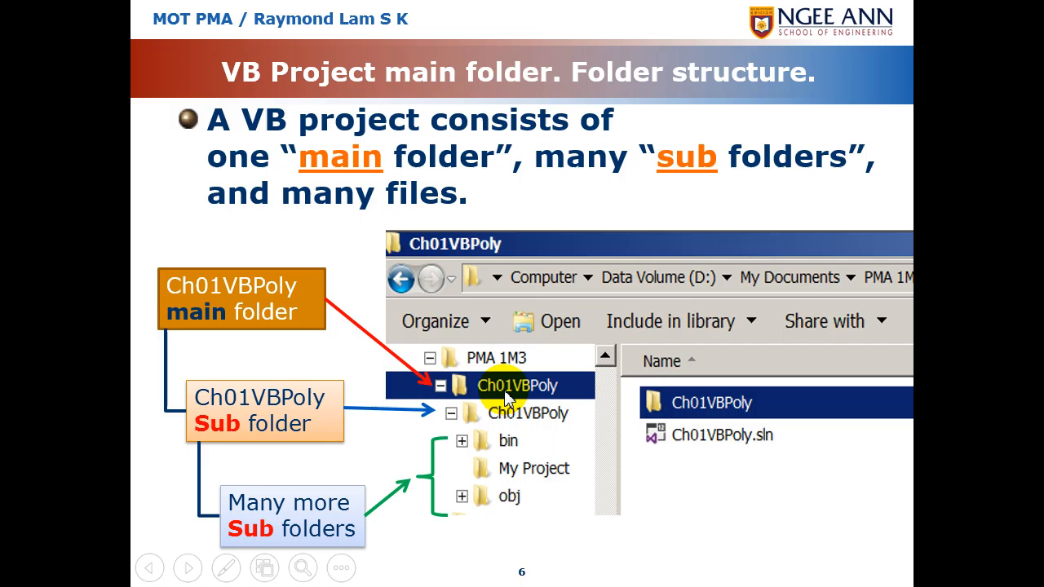
{"action": "mouse_move", "coordinate": [336, 220]}
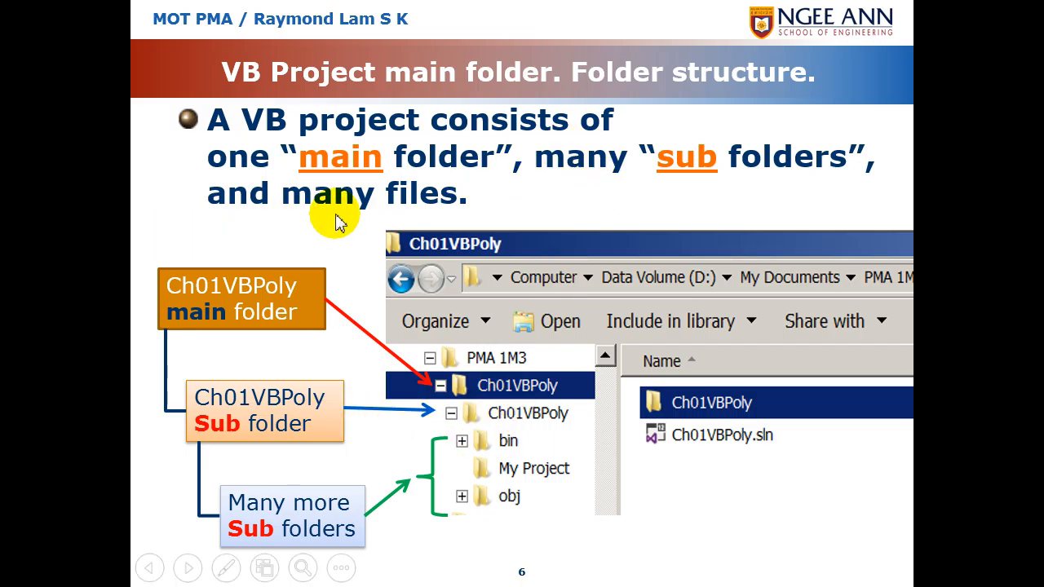
{"action": "mouse_move", "coordinate": [356, 346]}
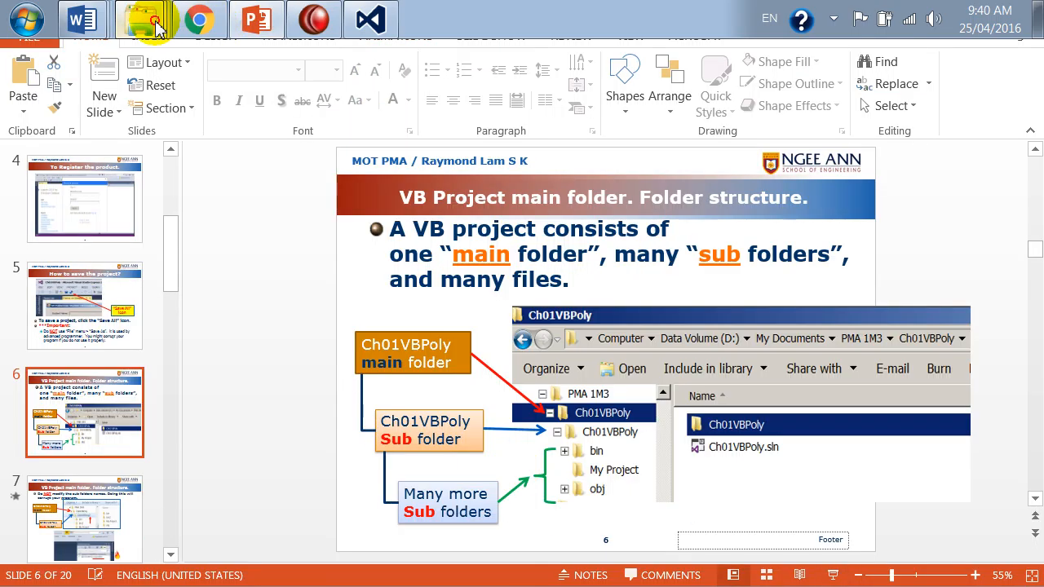
- Browse My Documents into PMA 1M1 and open the Ch01VBPoly project folder
{"action": "left_click", "coordinate": [151, 18]}
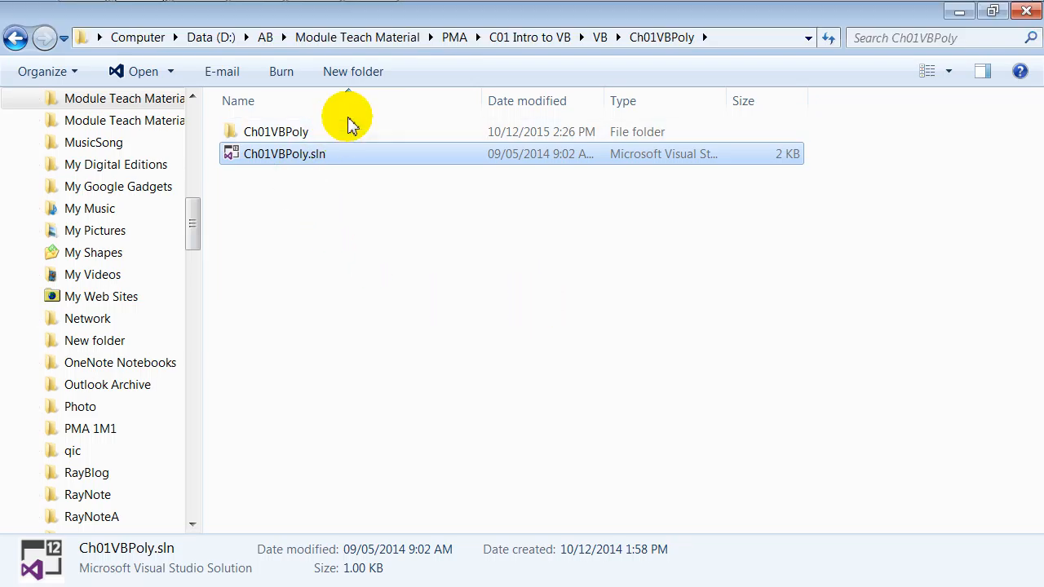
{"action": "mouse_move", "coordinate": [520, 67]}
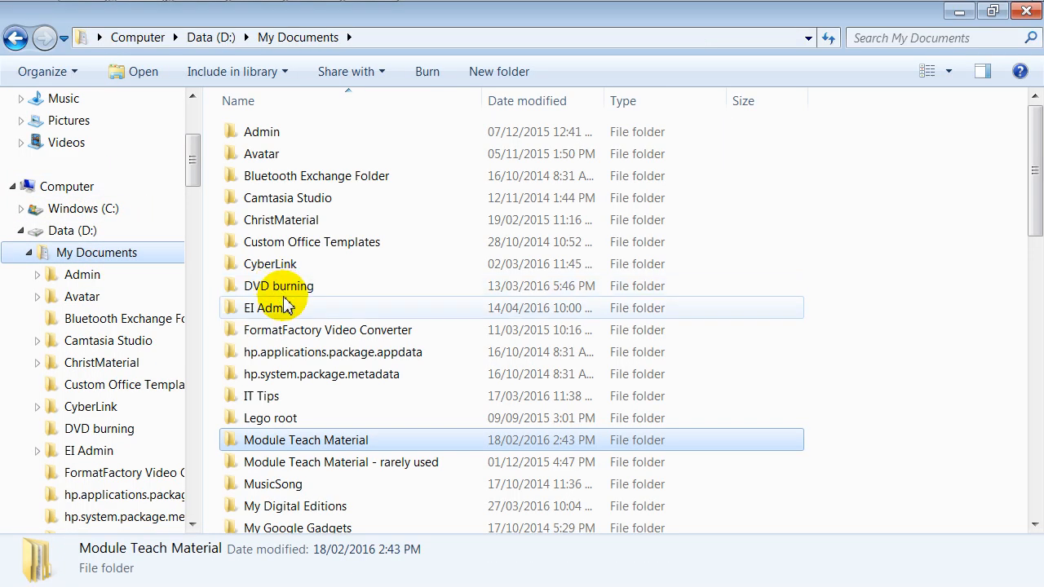
{"action": "left_click", "coordinate": [267, 307]}
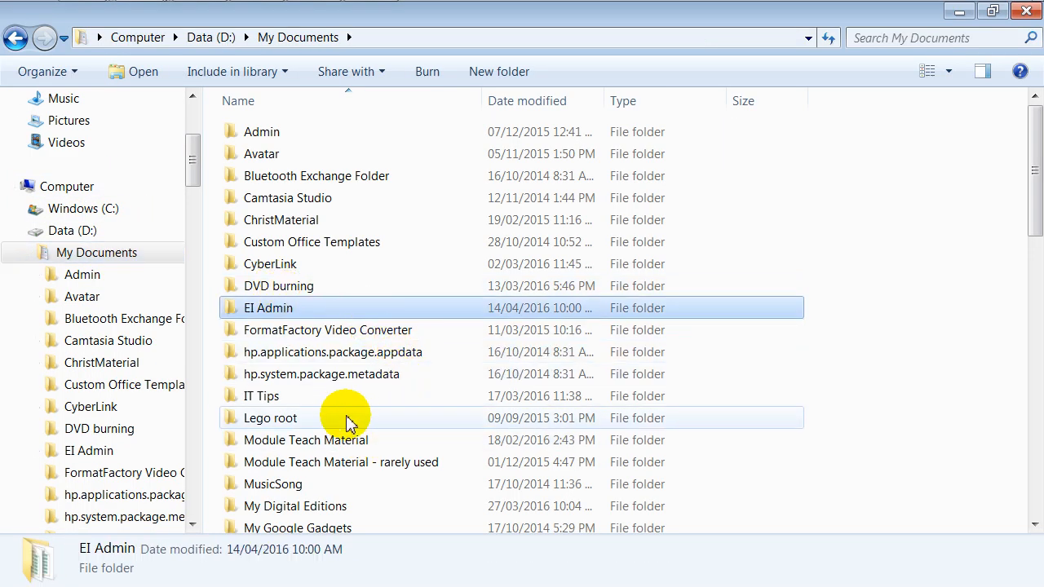
{"action": "scroll", "scroll_direction": "down", "scroll_amount": 3}
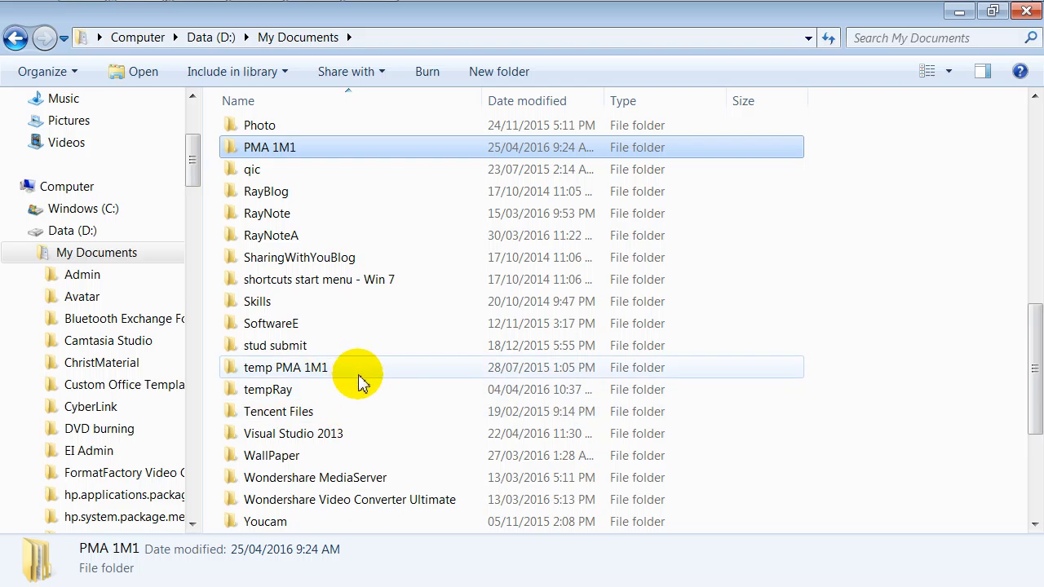
{"action": "mouse_move", "coordinate": [284, 147]}
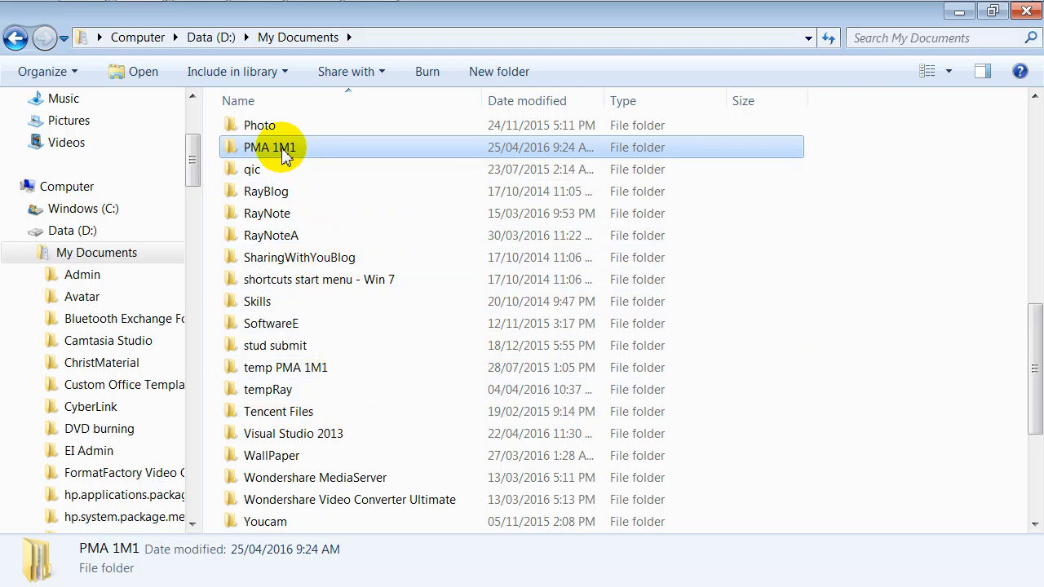
{"action": "mouse_move", "coordinate": [269, 153]}
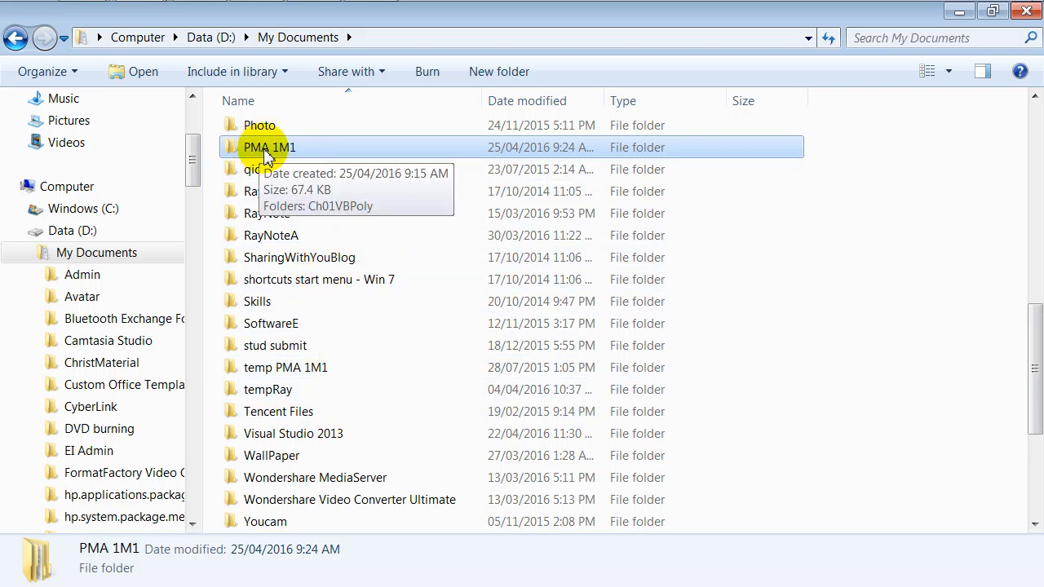
{"action": "double_click", "coordinate": [269, 147]}
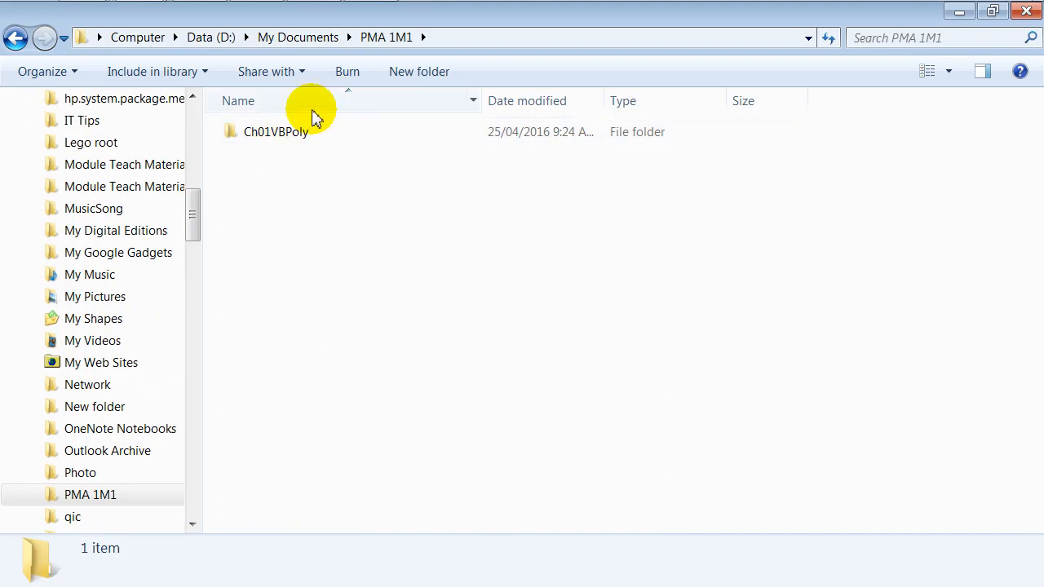
{"action": "left_click", "coordinate": [276, 130]}
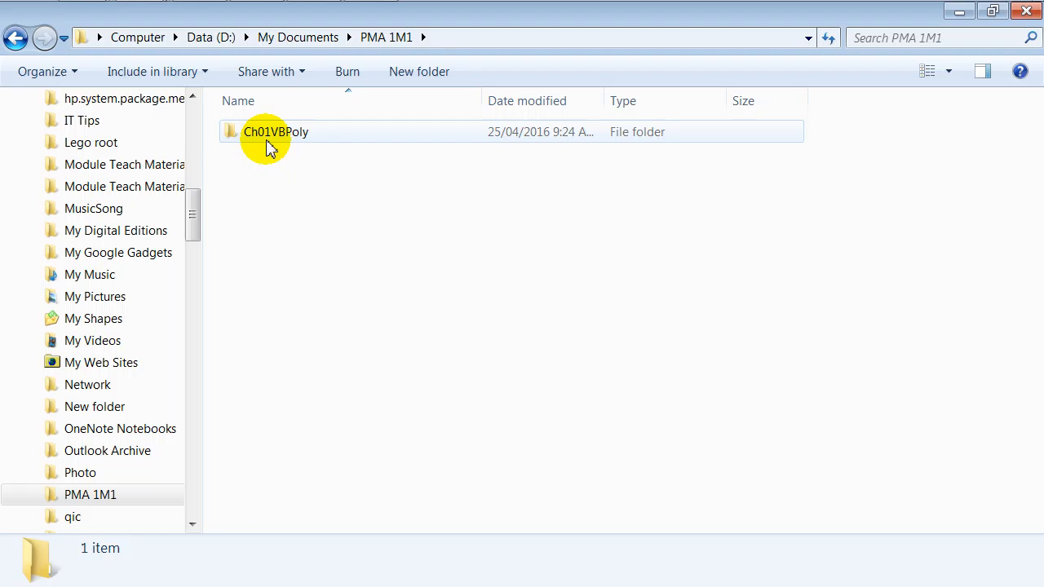
{"action": "left_click", "coordinate": [276, 131]}
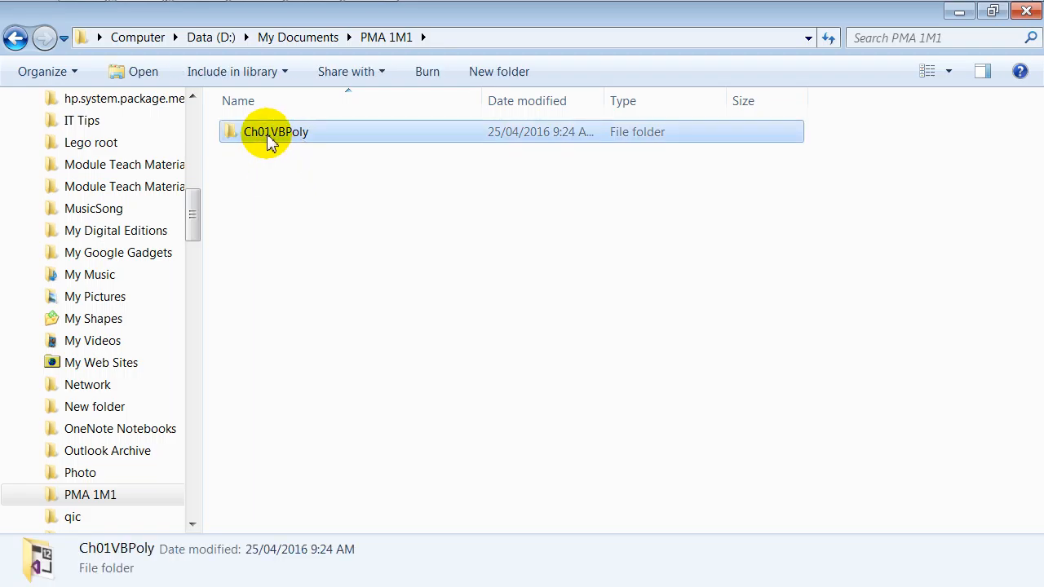
{"action": "double_click", "coordinate": [277, 130]}
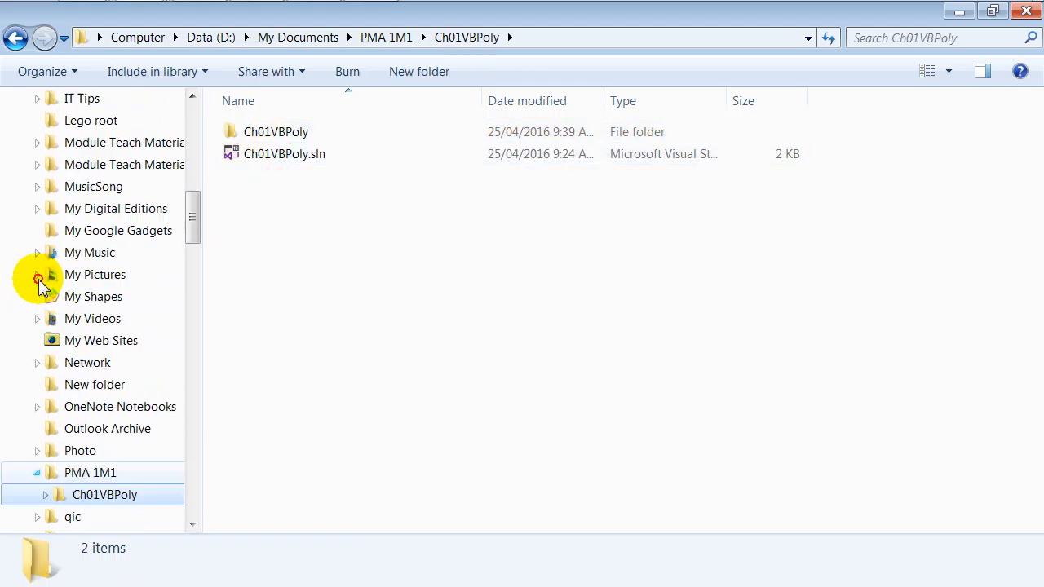
{"action": "scroll", "scroll_direction": "down", "scroll_amount": 3}
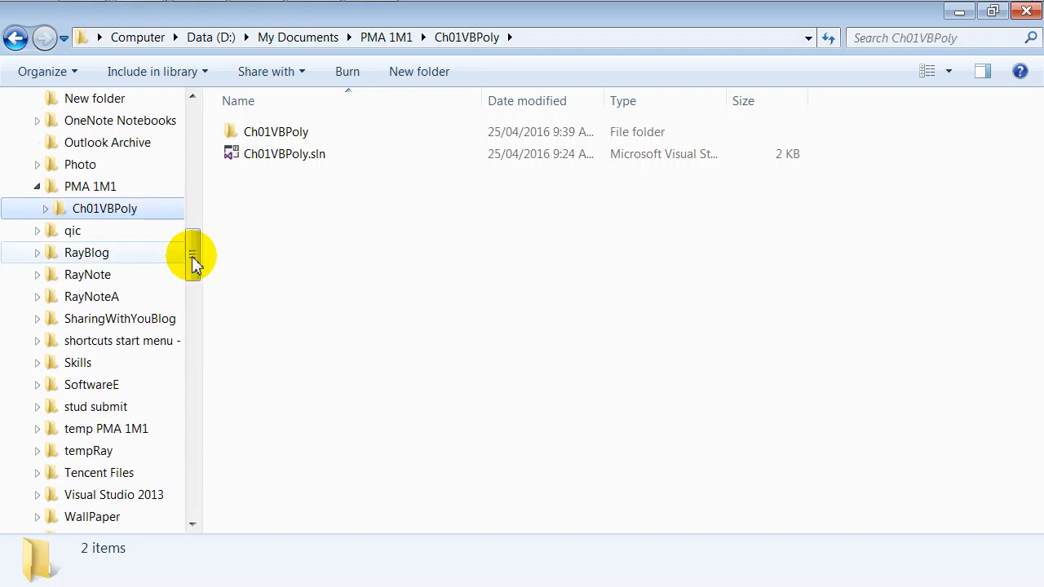
- Return to PMA 1M1, reopen Ch01VBPoly and select the Ch01VBPoly.sln solution file
{"action": "left_click", "coordinate": [90, 186]}
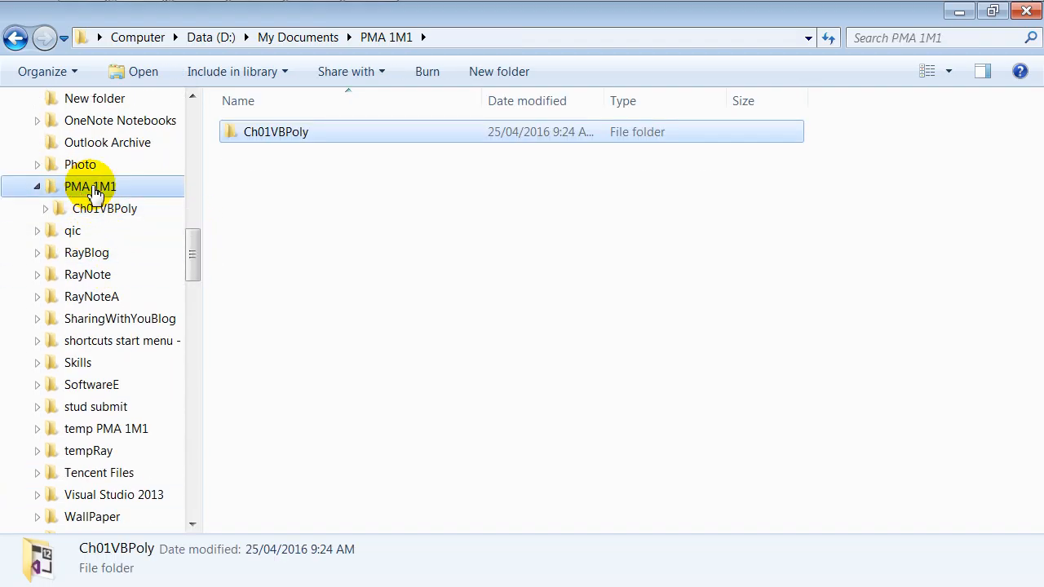
{"action": "left_click", "coordinate": [105, 209]}
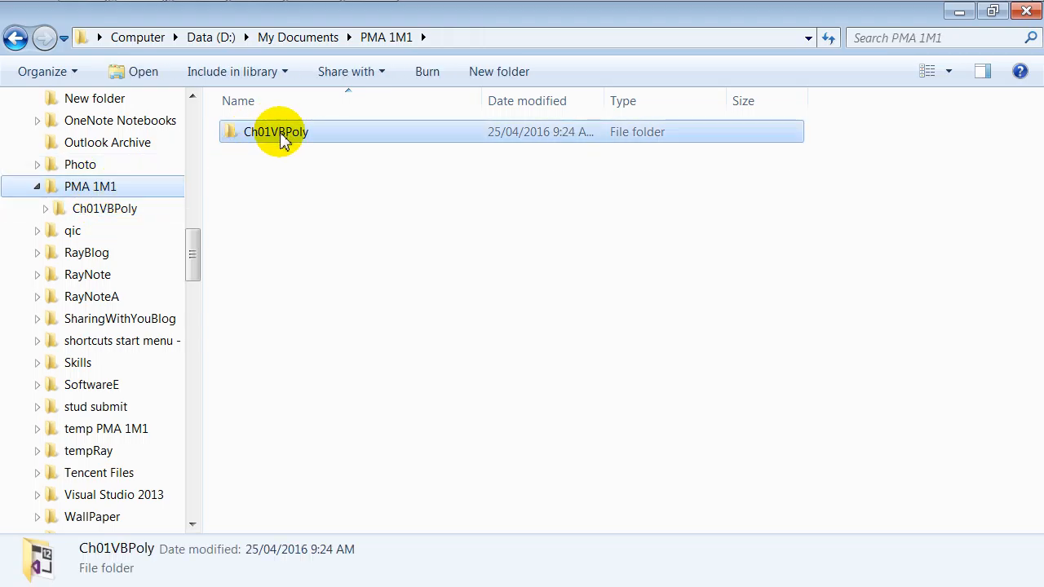
{"action": "double_click", "coordinate": [275, 131]}
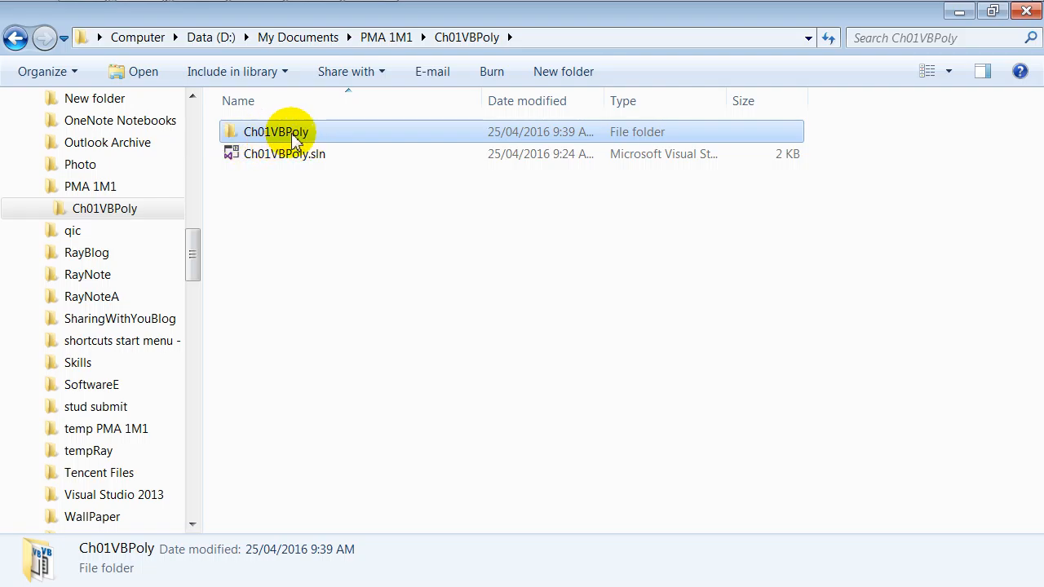
{"action": "left_click", "coordinate": [284, 153]}
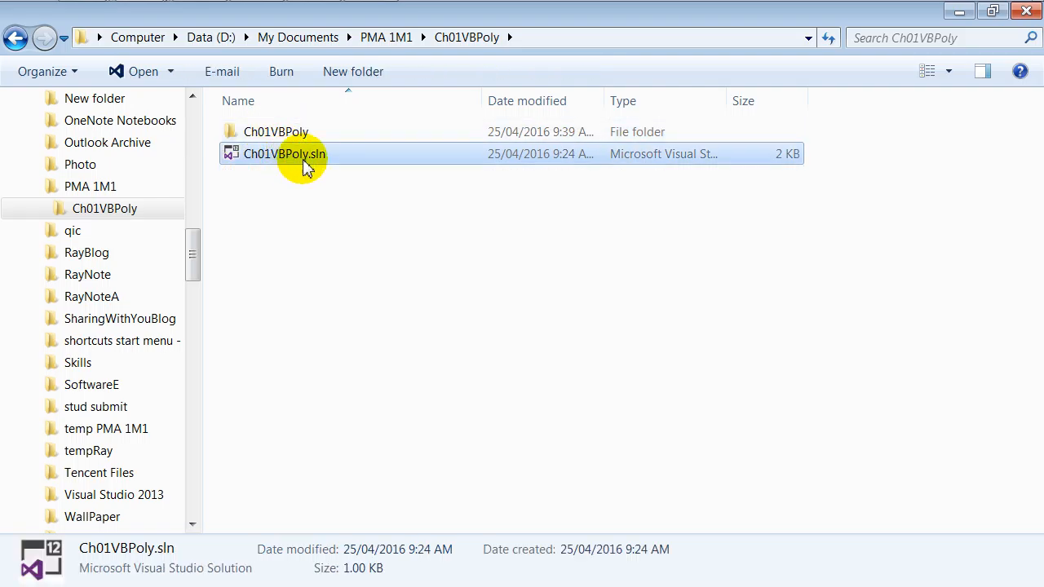
{"action": "mouse_move", "coordinate": [281, 168]}
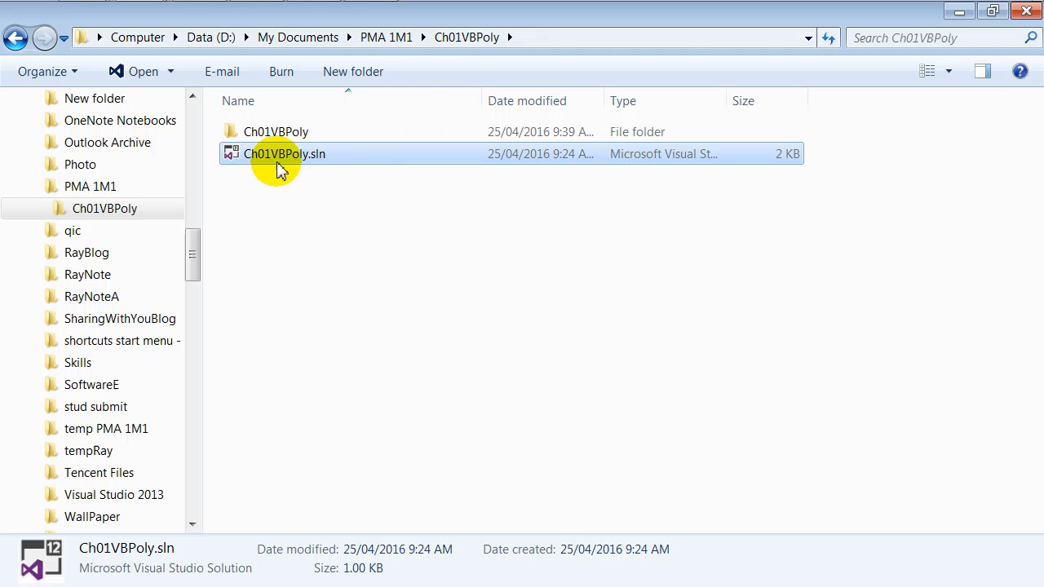
{"action": "mouse_move", "coordinate": [297, 165]}
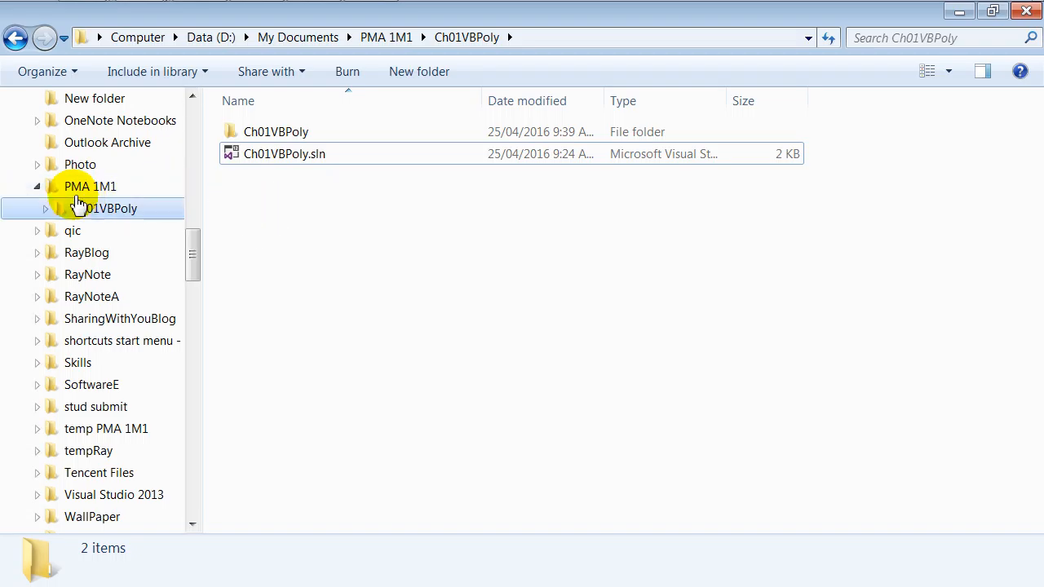
- From the main Ch01VBPoly folder, open the inner Ch01VBPoly subfolder and select Form1.vb
{"action": "left_click", "coordinate": [90, 186]}
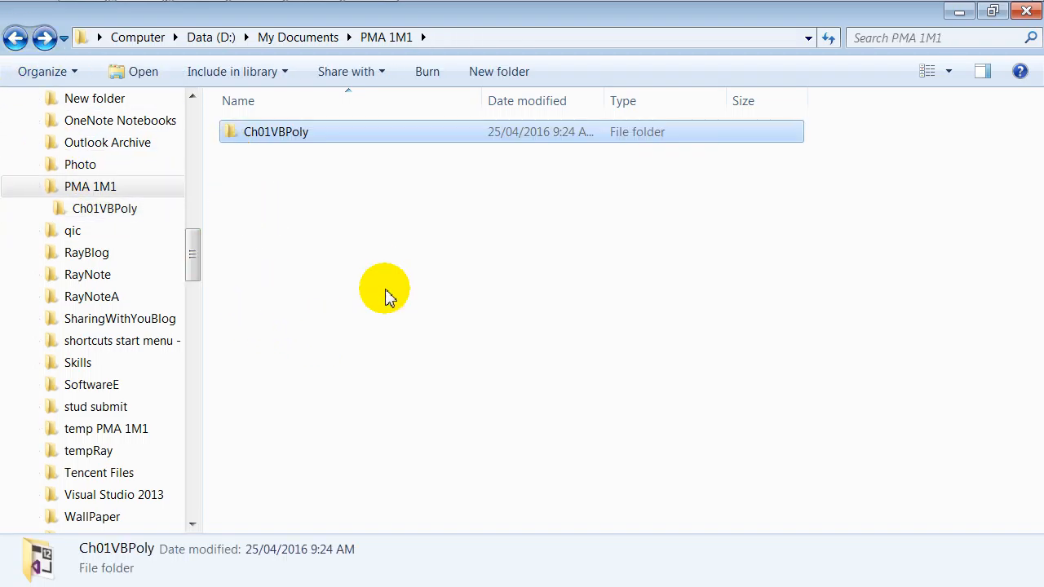
{"action": "double_click", "coordinate": [274, 131]}
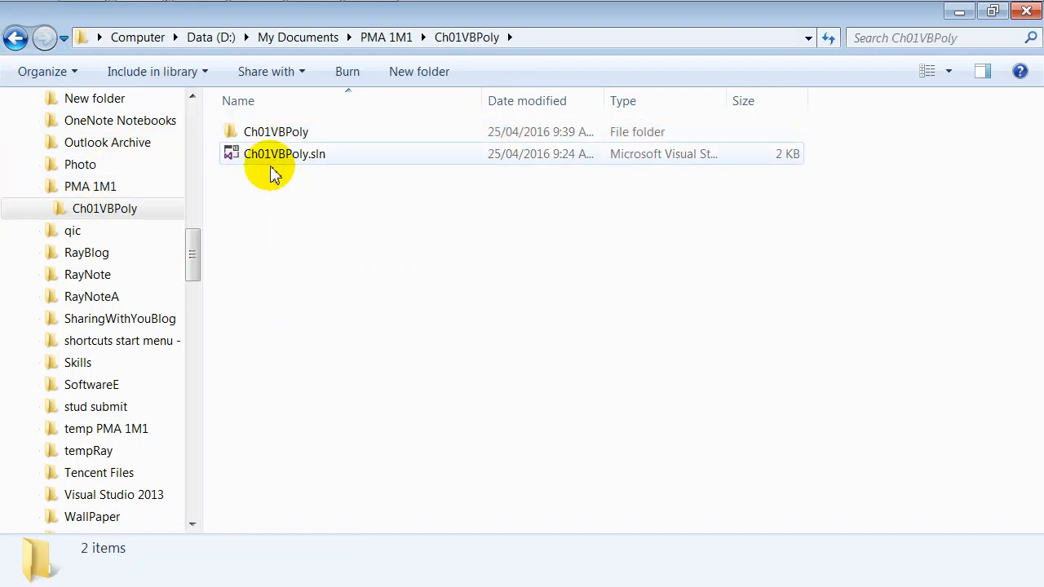
{"action": "left_click", "coordinate": [284, 153]}
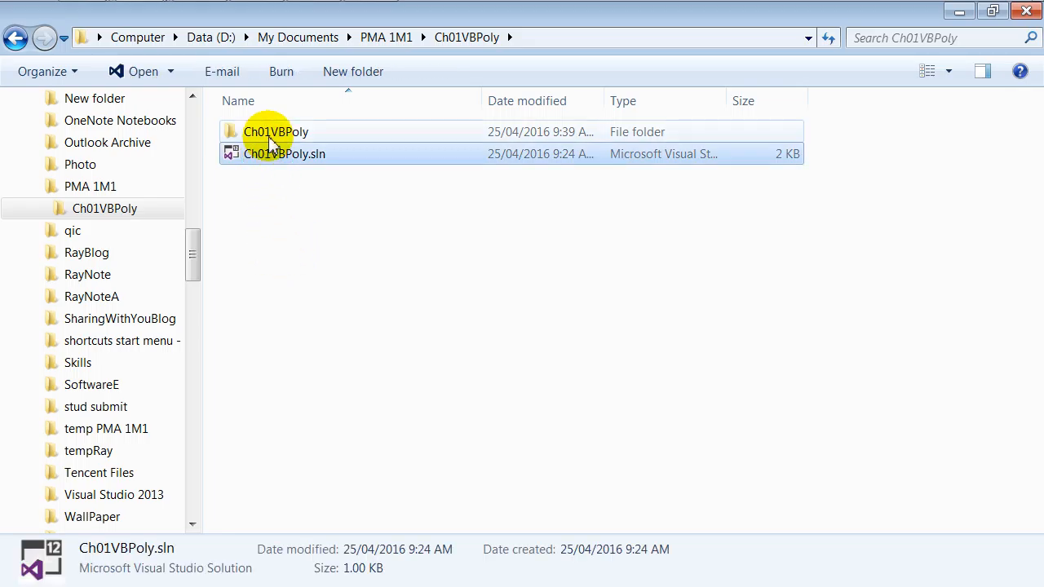
{"action": "double_click", "coordinate": [276, 131]}
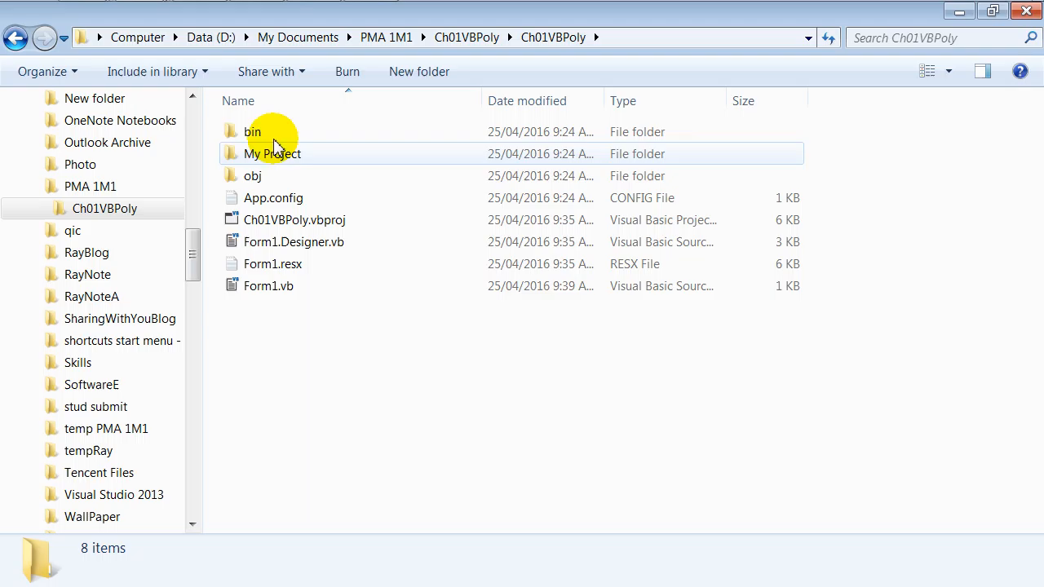
{"action": "left_click", "coordinate": [267, 285]}
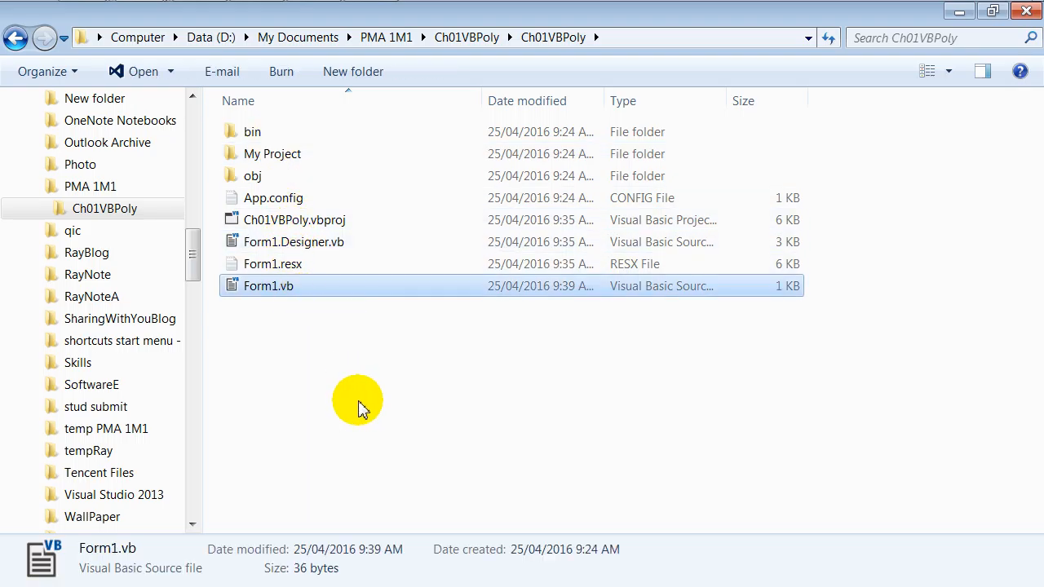
{"action": "mouse_move", "coordinate": [280, 292]}
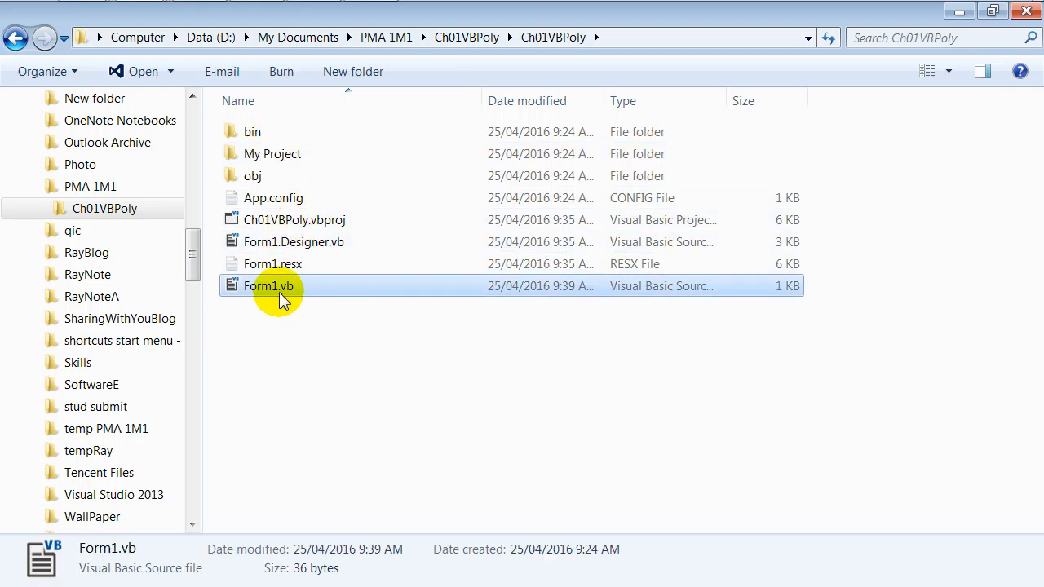
- Go back to the main folder, then reopen the subfolder and select Form1.vb again
{"action": "left_click", "coordinate": [18, 30]}
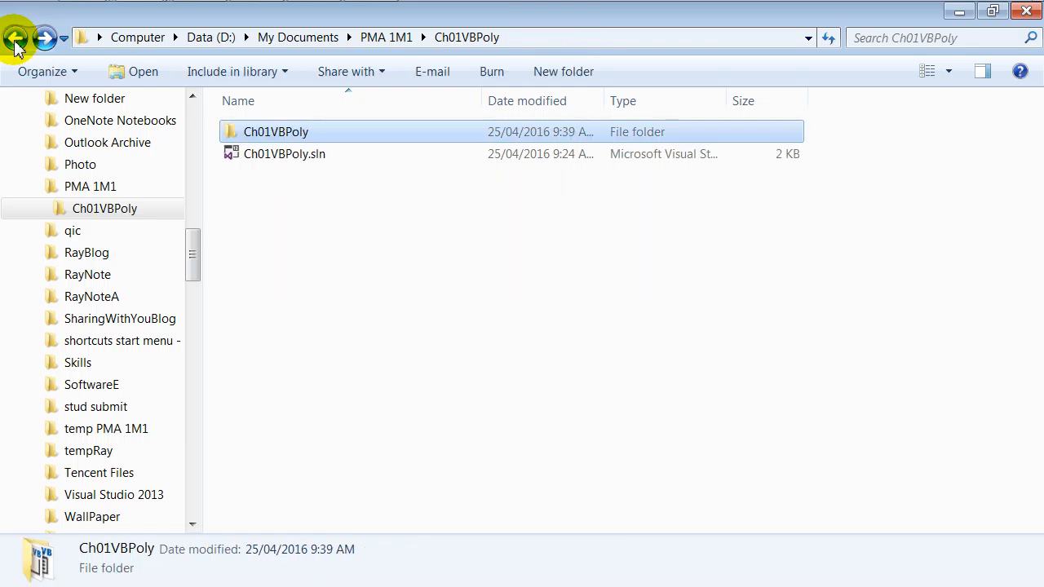
{"action": "left_click", "coordinate": [284, 153]}
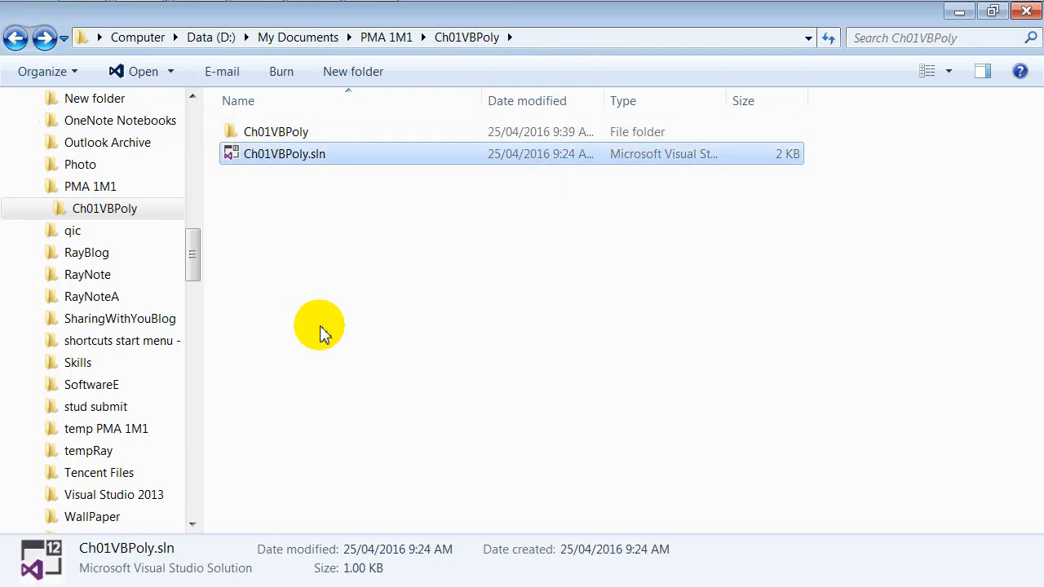
{"action": "double_click", "coordinate": [274, 130]}
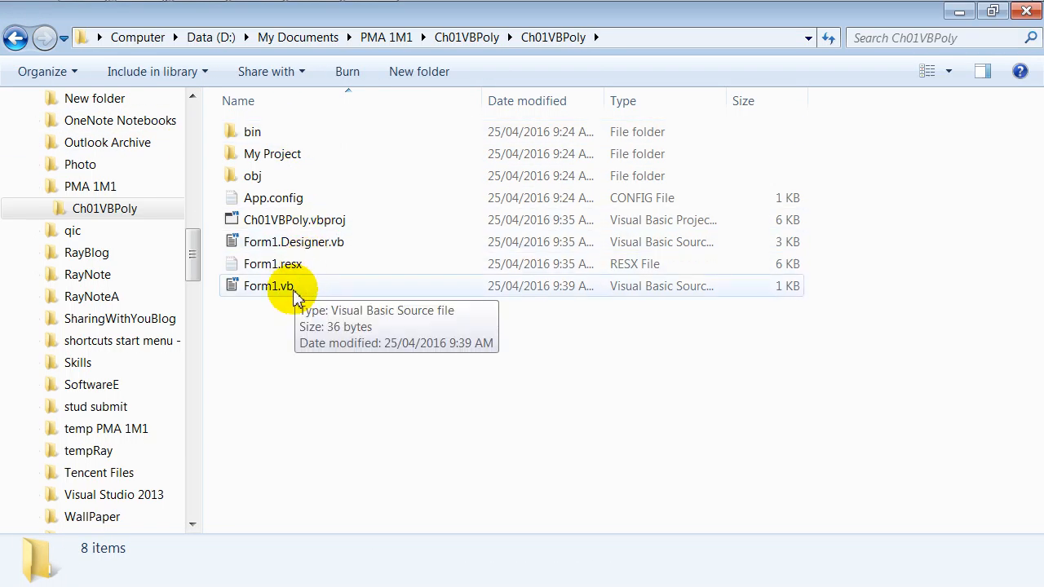
{"action": "left_click", "coordinate": [268, 285]}
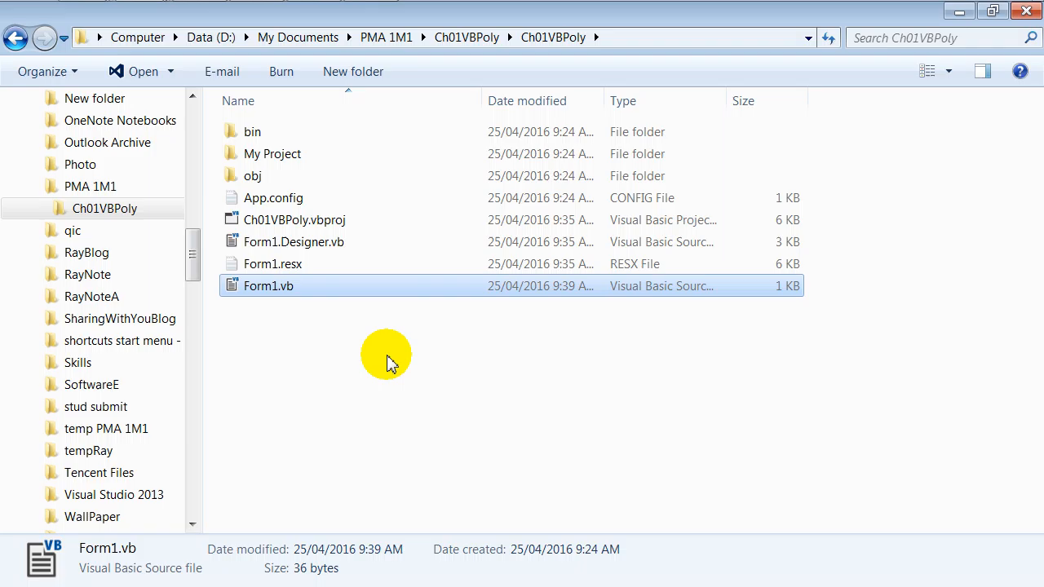
{"action": "mouse_move", "coordinate": [385, 366]}
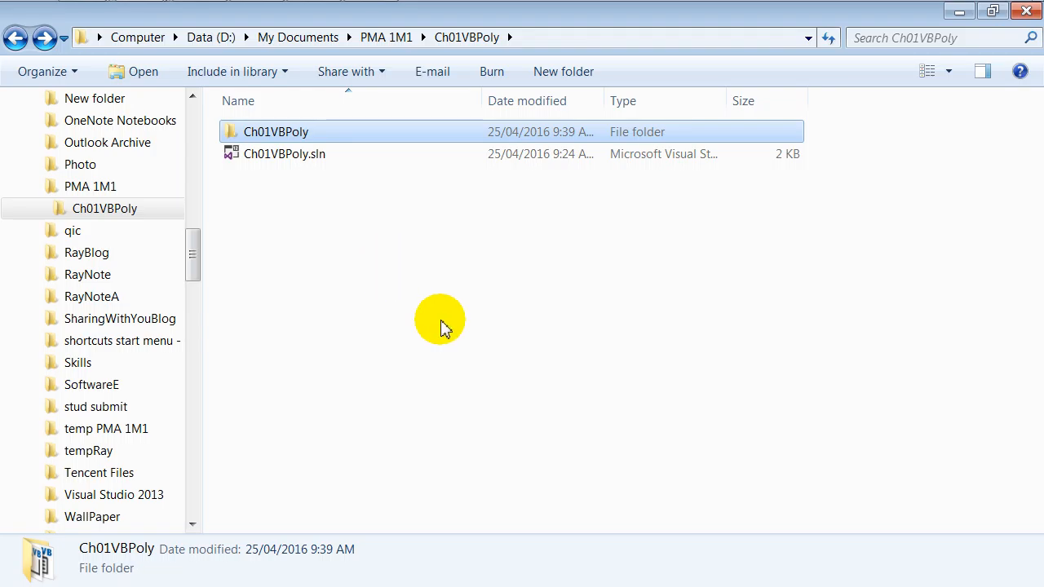
{"action": "mouse_move", "coordinate": [421, 320]}
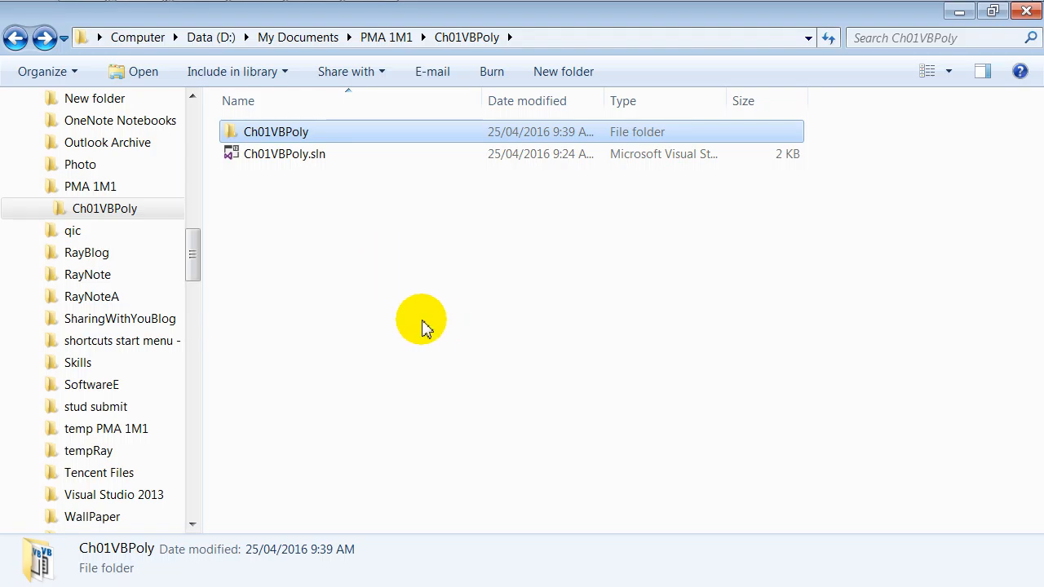
- Select Ch01VBPoly.sln, then review bin, Form1.resx and Form1.vb in the subfolder
{"action": "left_click", "coordinate": [284, 154]}
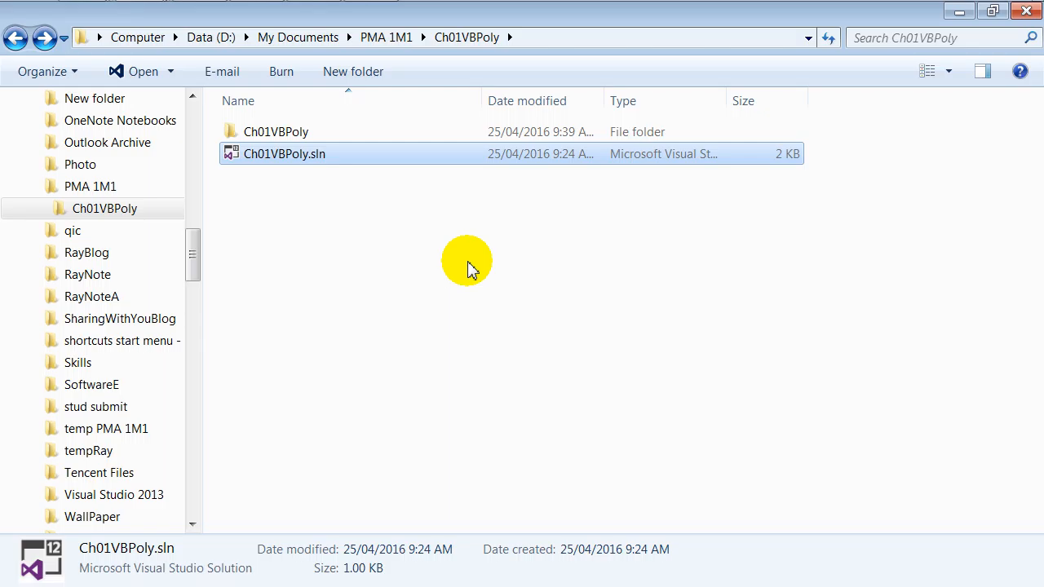
{"action": "mouse_move", "coordinate": [422, 160]}
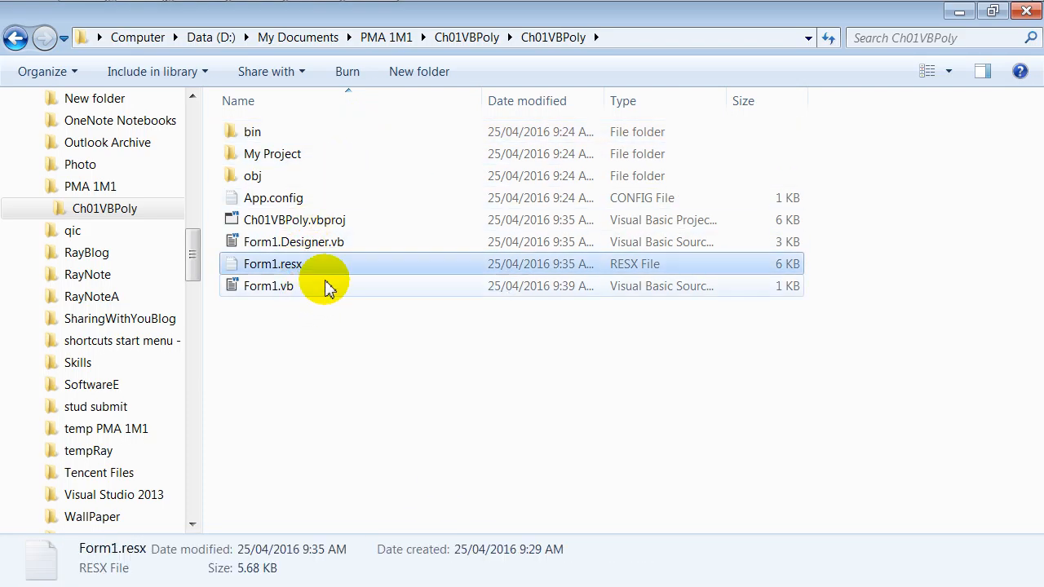
{"action": "left_click", "coordinate": [267, 285]}
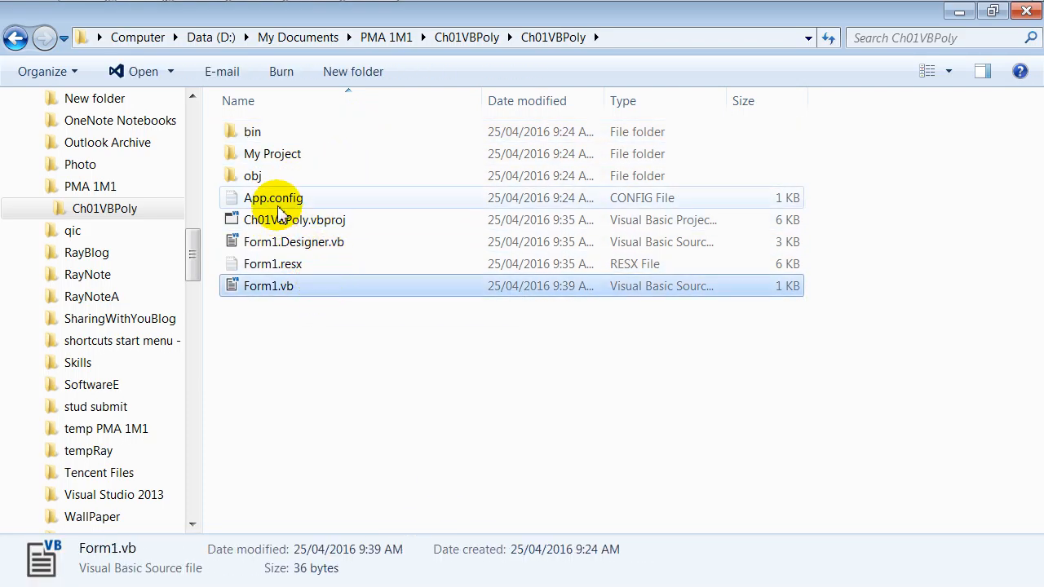
{"action": "mouse_move", "coordinate": [271, 179]}
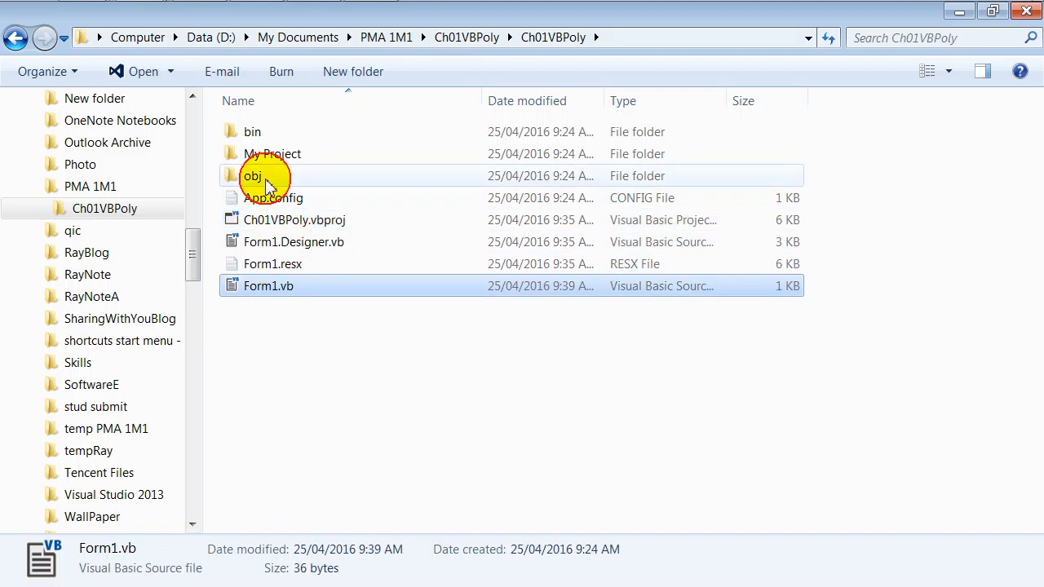
{"action": "left_click", "coordinate": [253, 130]}
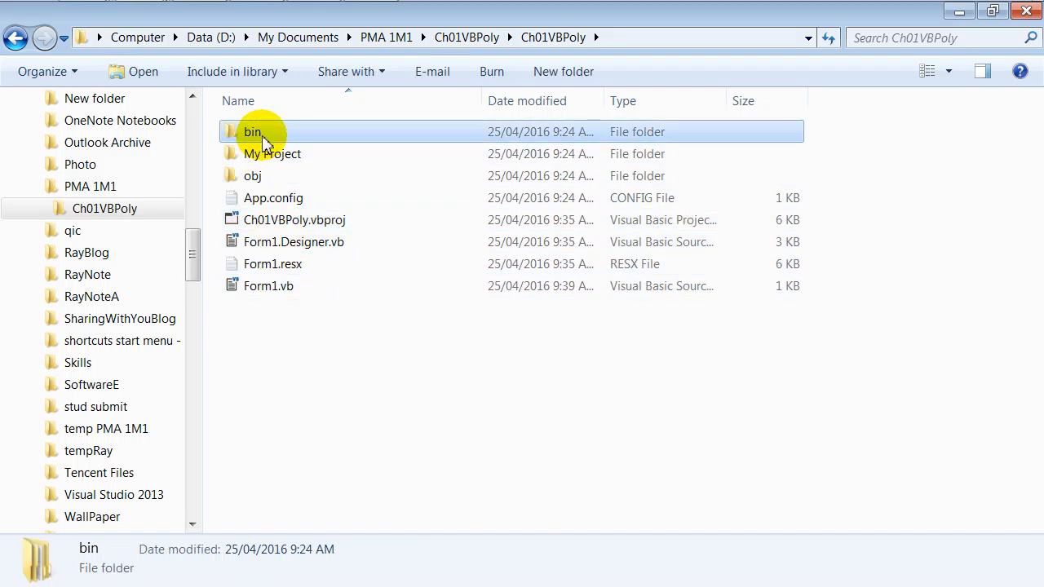
{"action": "left_click", "coordinate": [251, 176]}
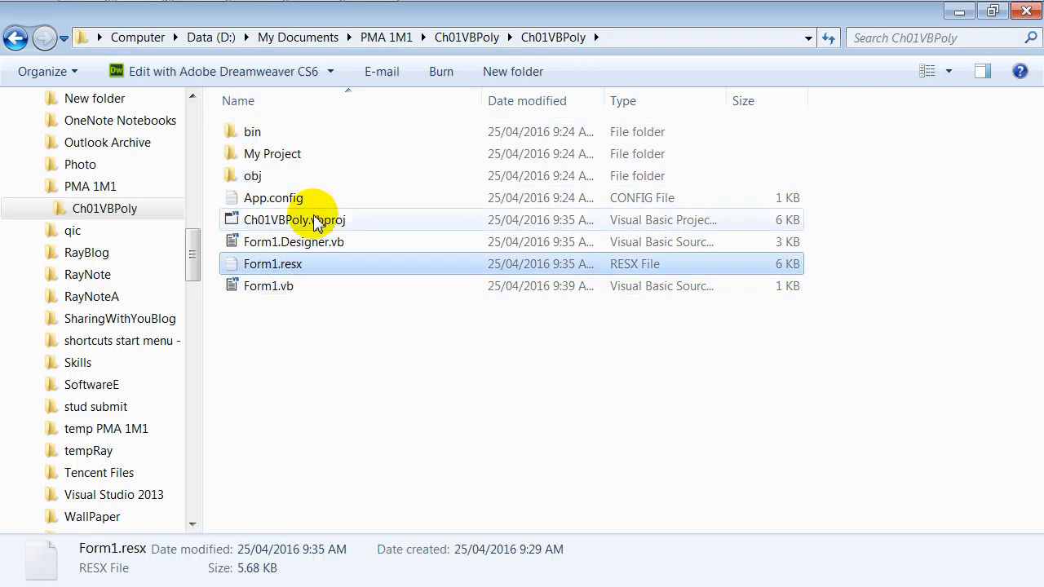
{"action": "left_click", "coordinate": [293, 287]}
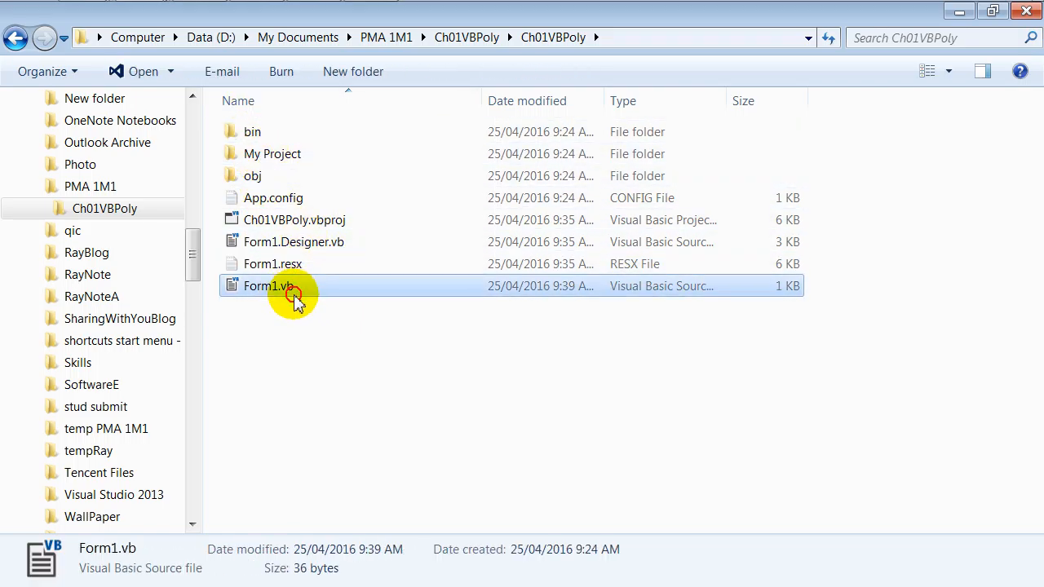
{"action": "mouse_move", "coordinate": [300, 293]}
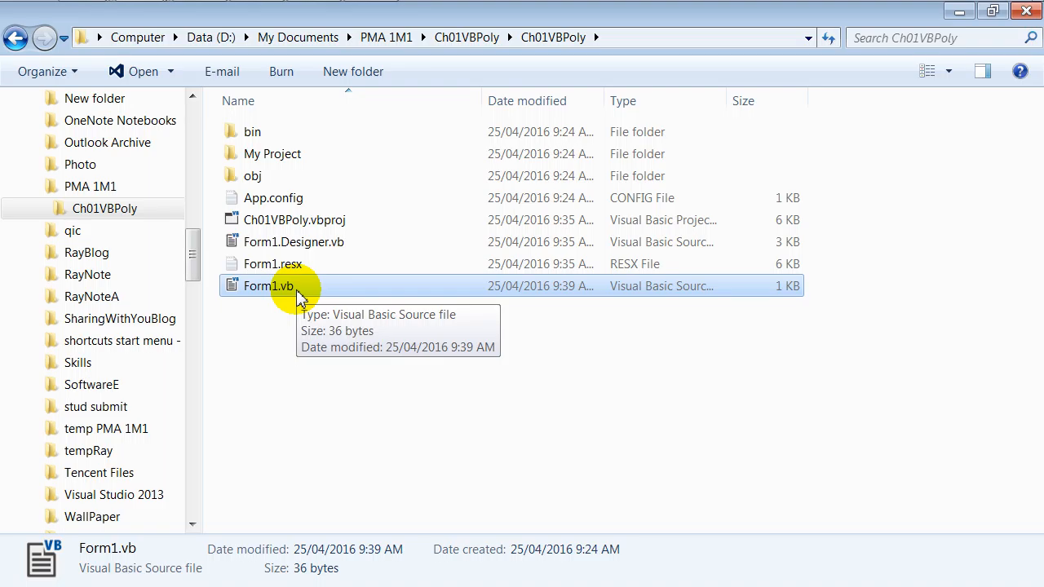
{"action": "double_click", "coordinate": [268, 288]}
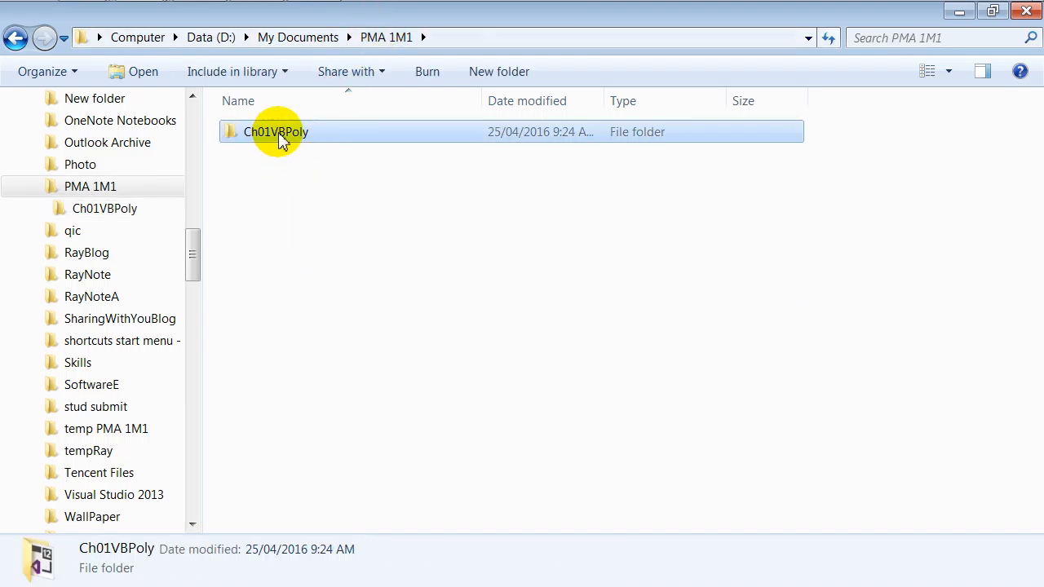
- Reopen the main Ch01VBPoly folder, then switch back to the PowerPoint deck
{"action": "double_click", "coordinate": [276, 131]}
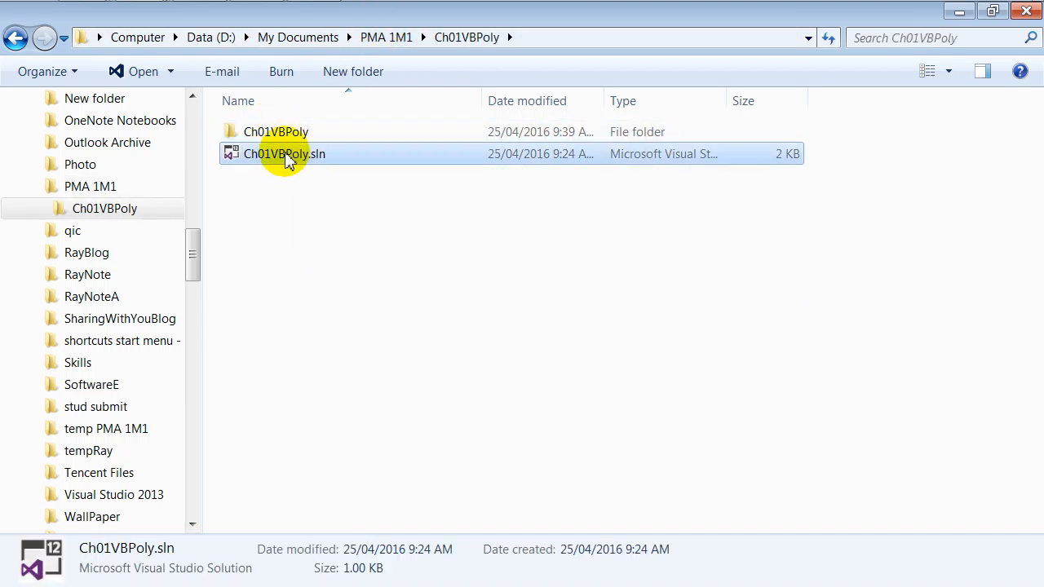
{"action": "mouse_move", "coordinate": [203, 245]}
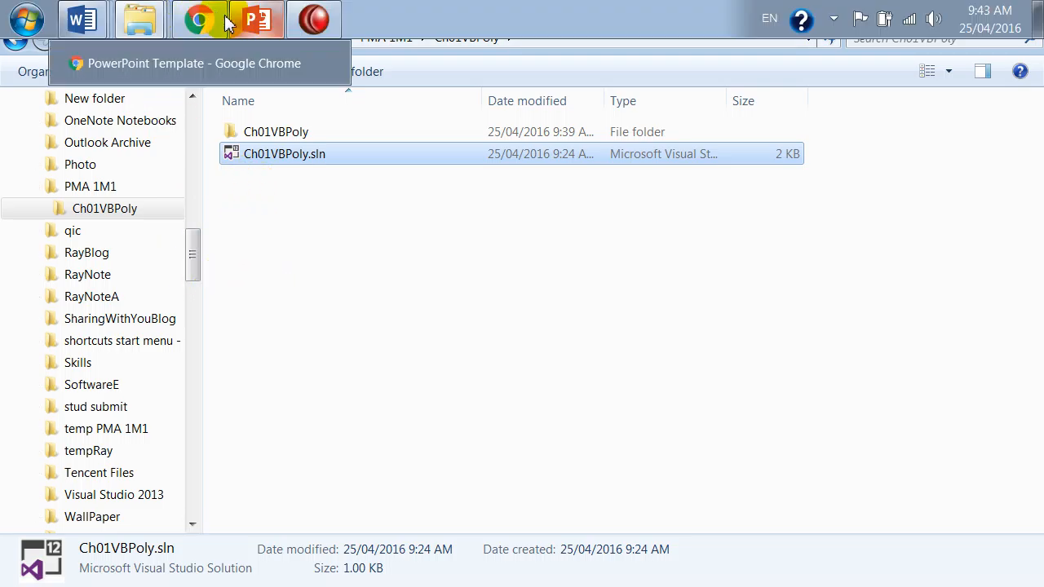
{"action": "left_click", "coordinate": [252, 18]}
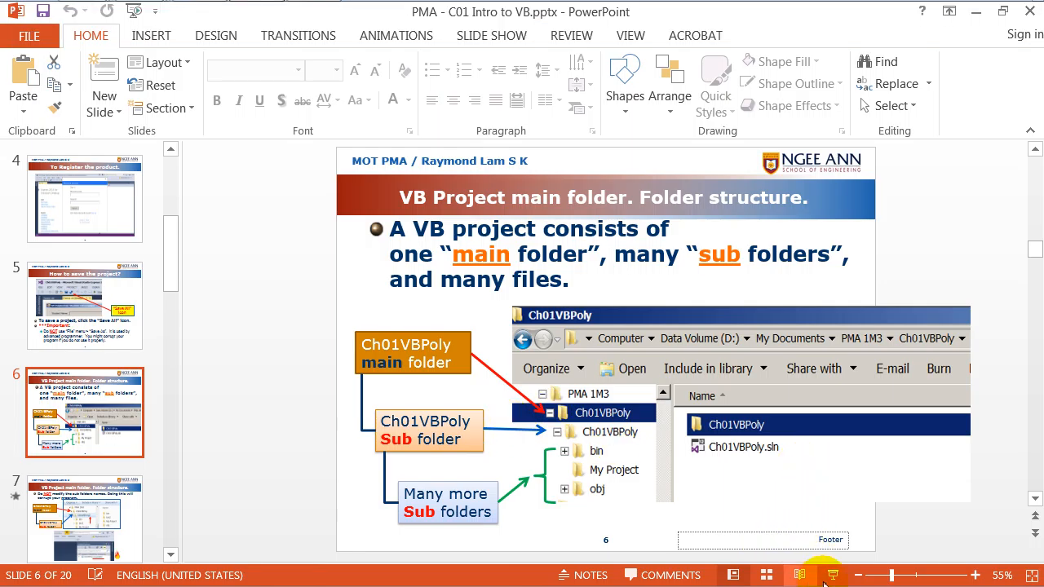
- Present slide 7 full screen, warning not to rename subfolders, with the Ch01VBPolyZ example
{"action": "left_click", "coordinate": [826, 574]}
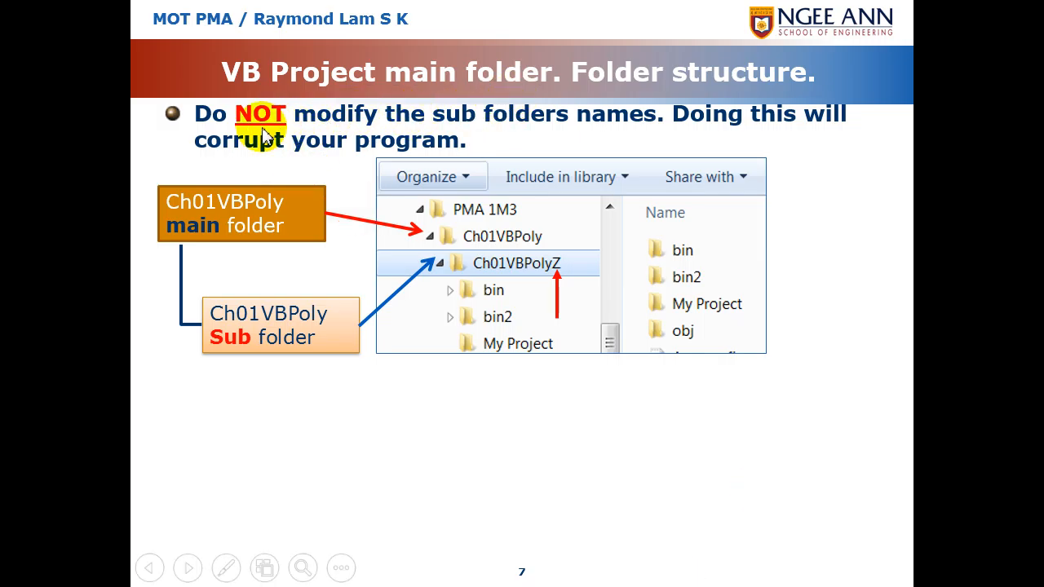
{"action": "mouse_move", "coordinate": [265, 124]}
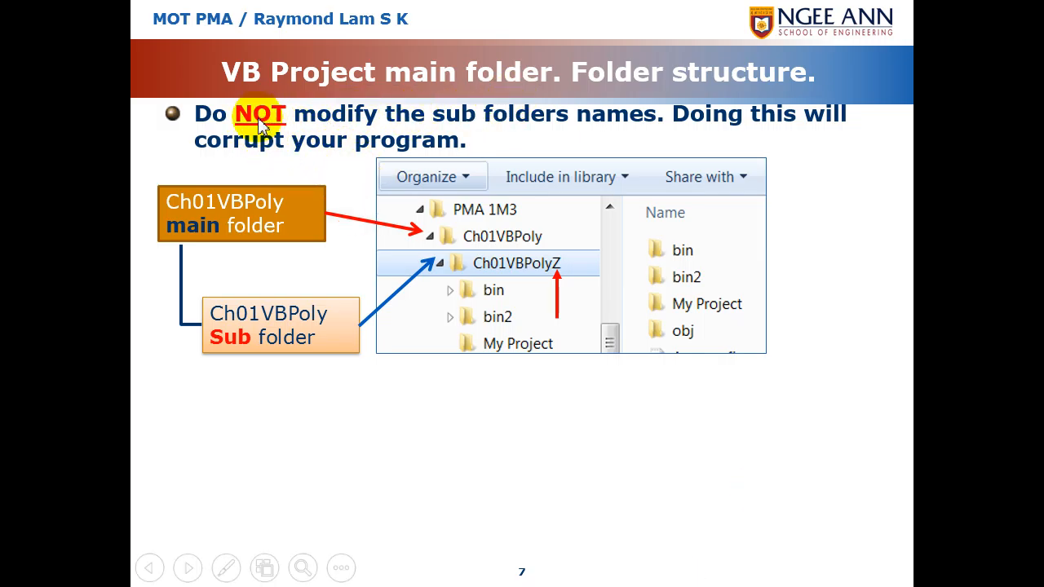
{"action": "mouse_move", "coordinate": [489, 241]}
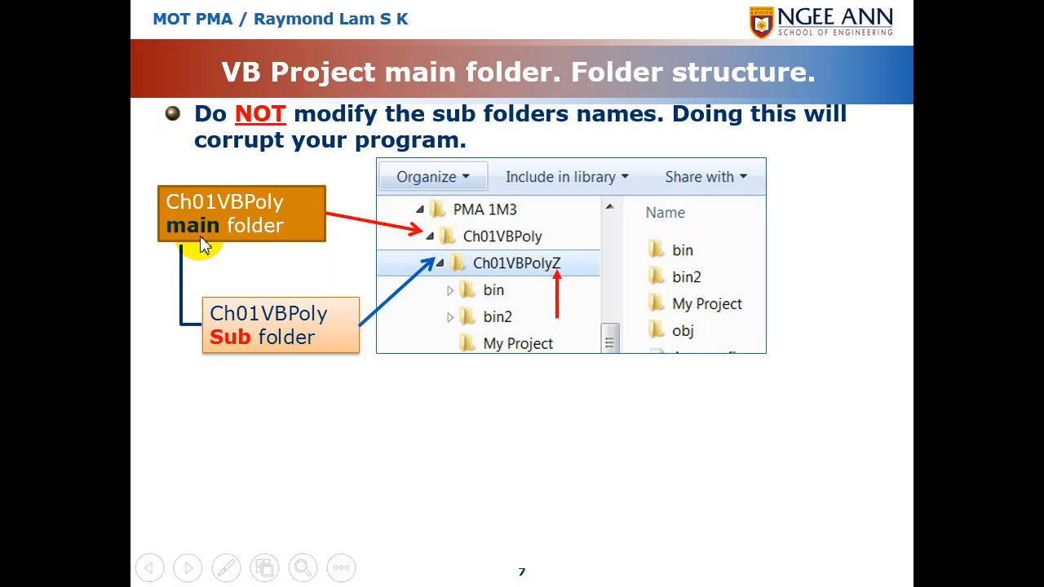
{"action": "mouse_move", "coordinate": [349, 341]}
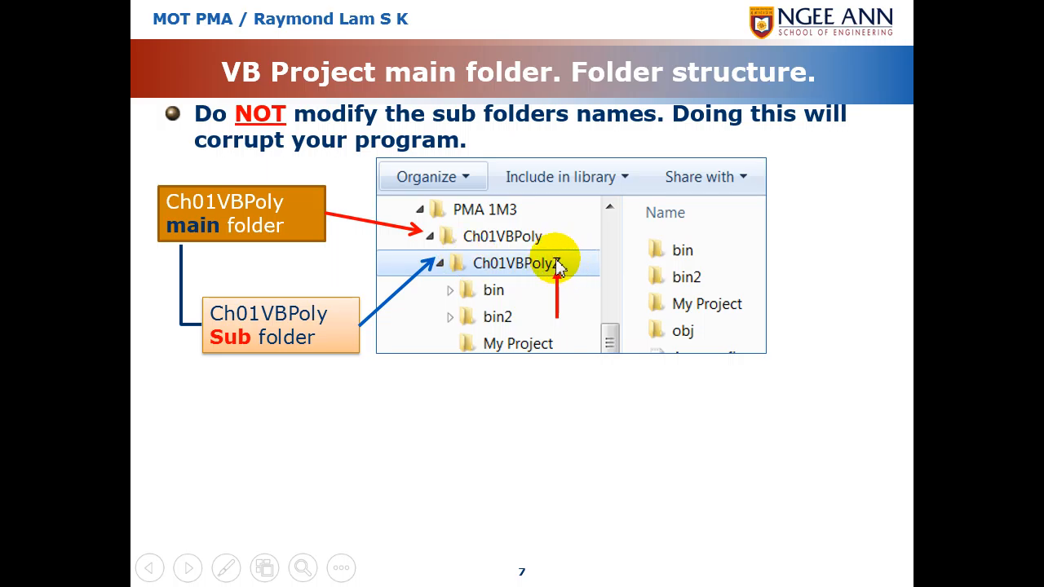
{"action": "type", "text": "Z"}
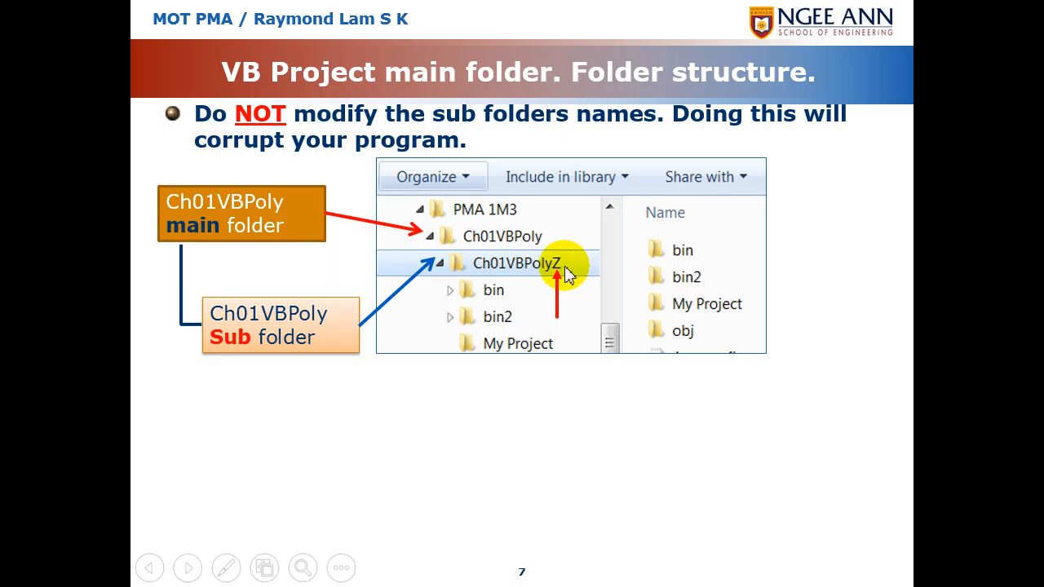
{"action": "mouse_move", "coordinate": [562, 277]}
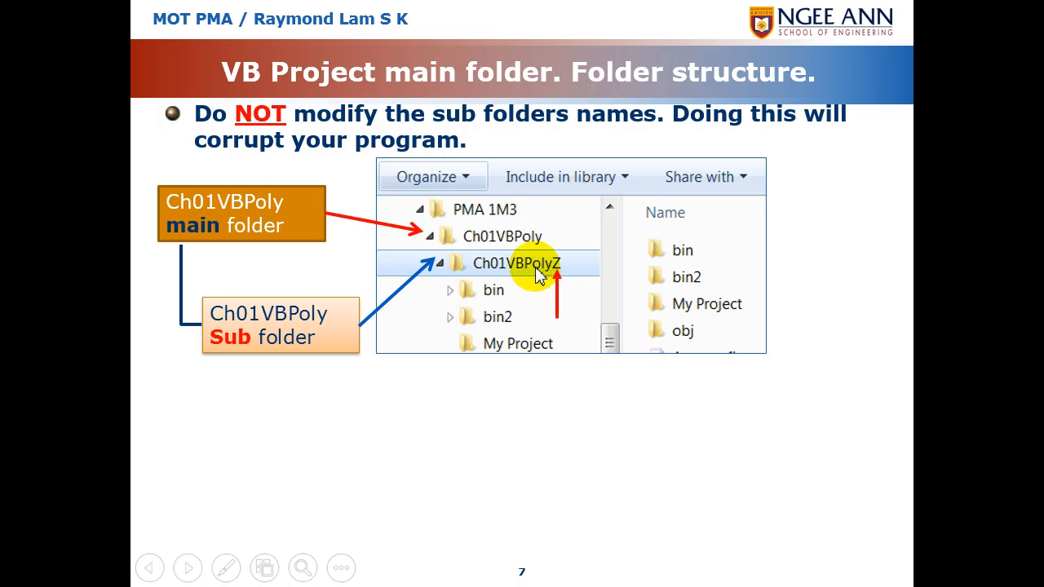
{"action": "mouse_move", "coordinate": [506, 359]}
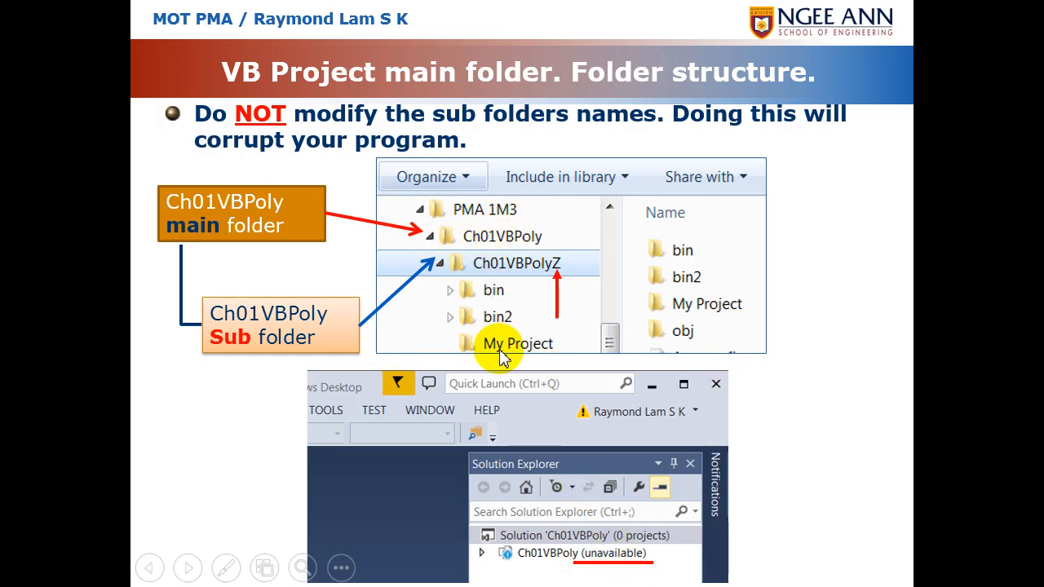
{"action": "mouse_move", "coordinate": [493, 251]}
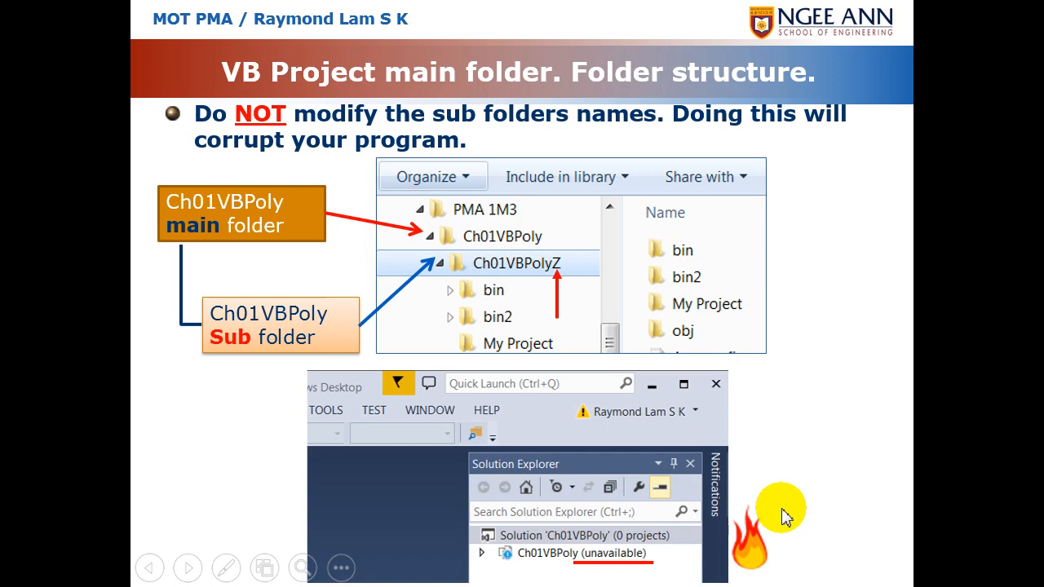
- End the slide show and return to editing slide 7 with the unavailable-project image
{"action": "left_click", "coordinate": [82, 18]}
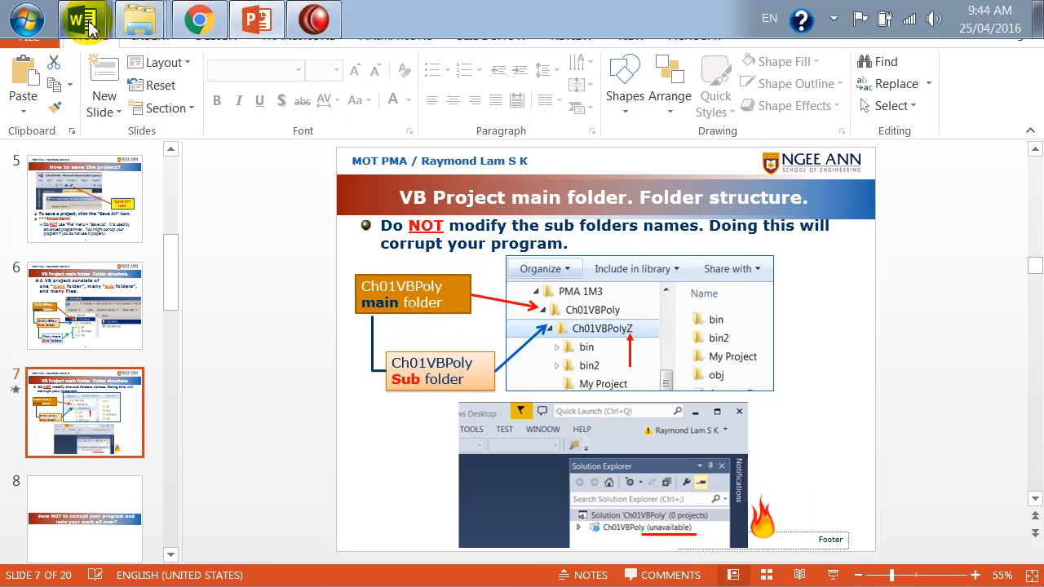